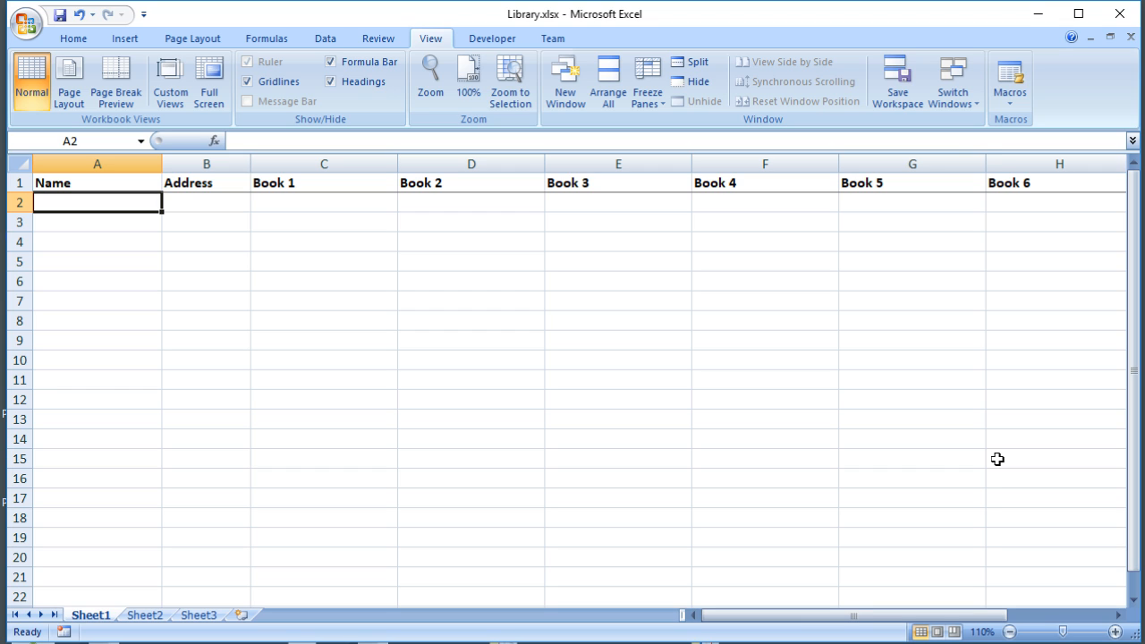
- Enter John Smyth, Rugby, 'Spreadsheets are OK' and 'Jane Eyre' across row 2
{"action": "type", "text": "John"}
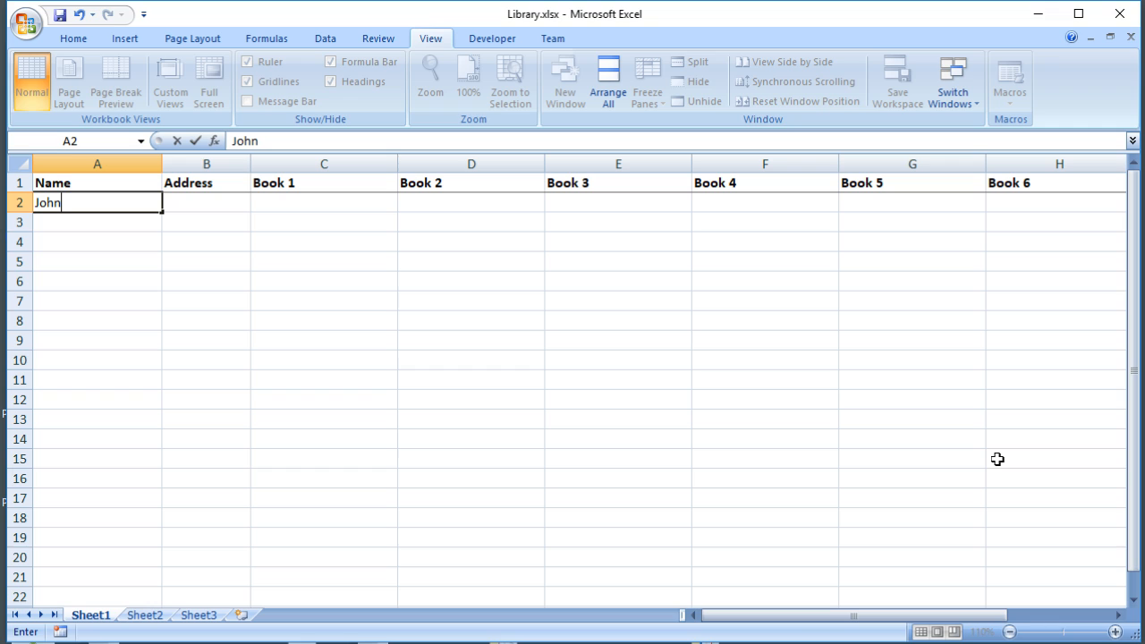
{"action": "type", "text": "Sm"}
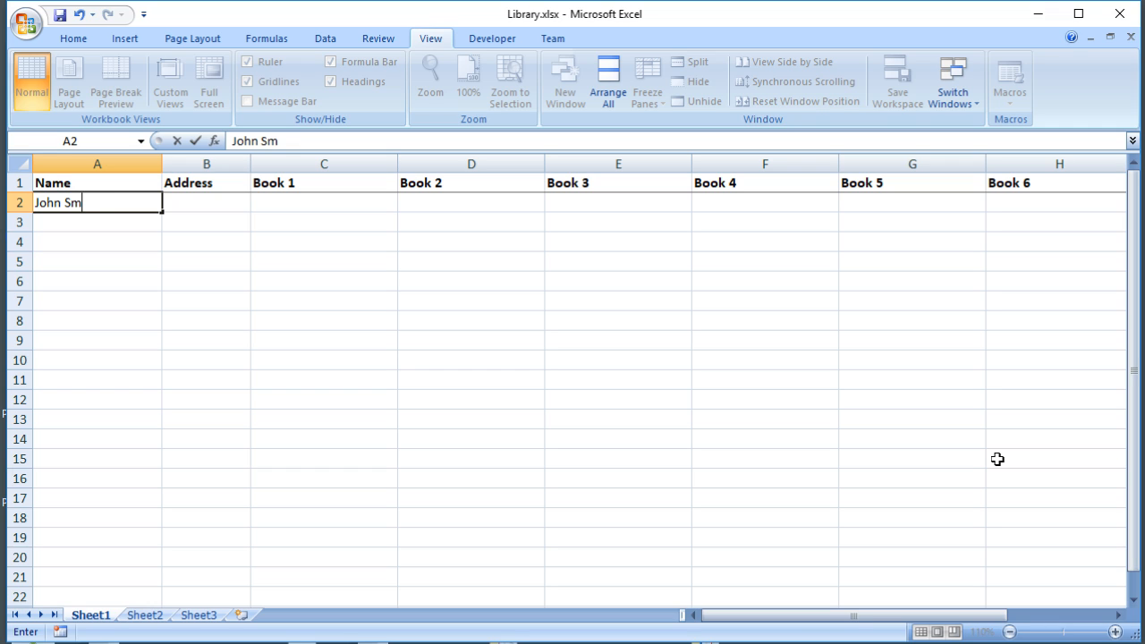
{"action": "type", "text": "yth"}
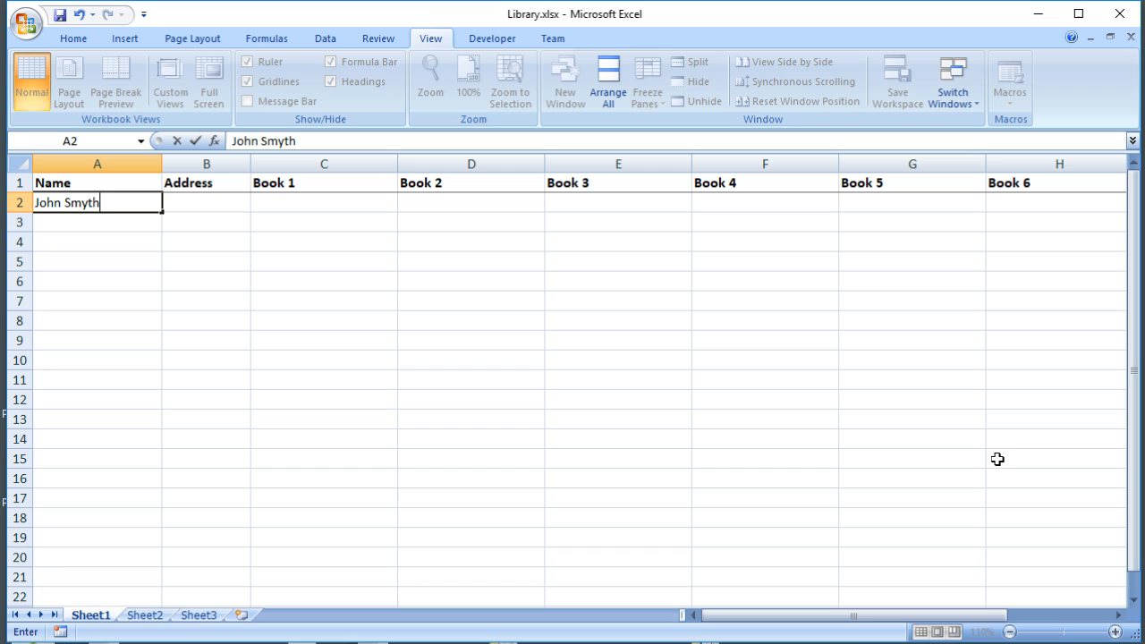
{"action": "left_click", "coordinate": [206, 203]}
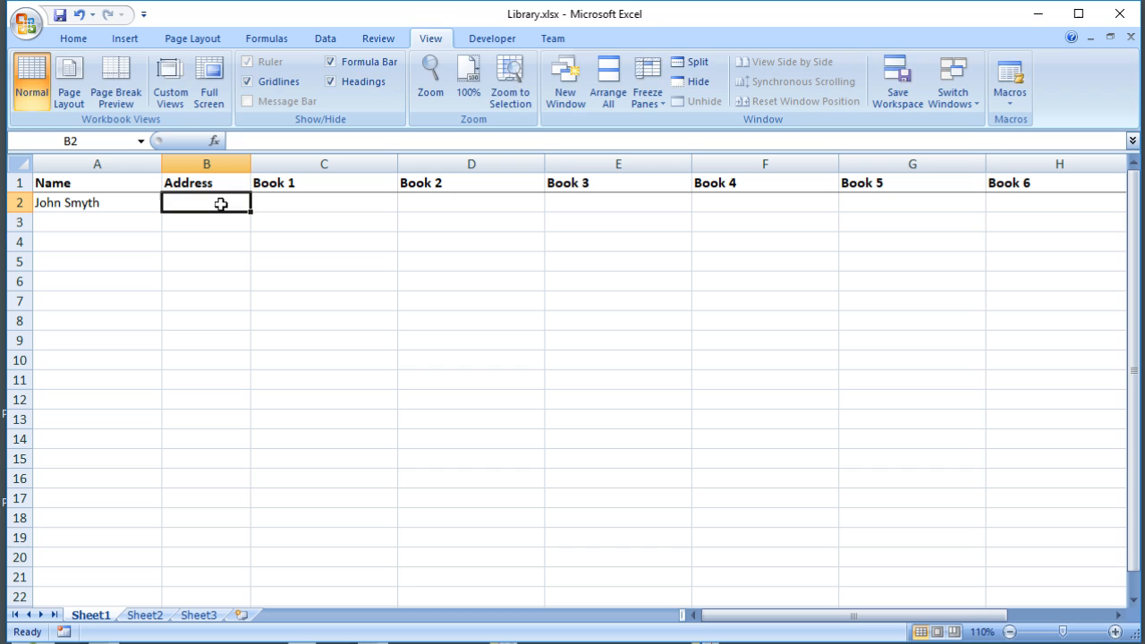
{"action": "type", "text": "Rugby"}
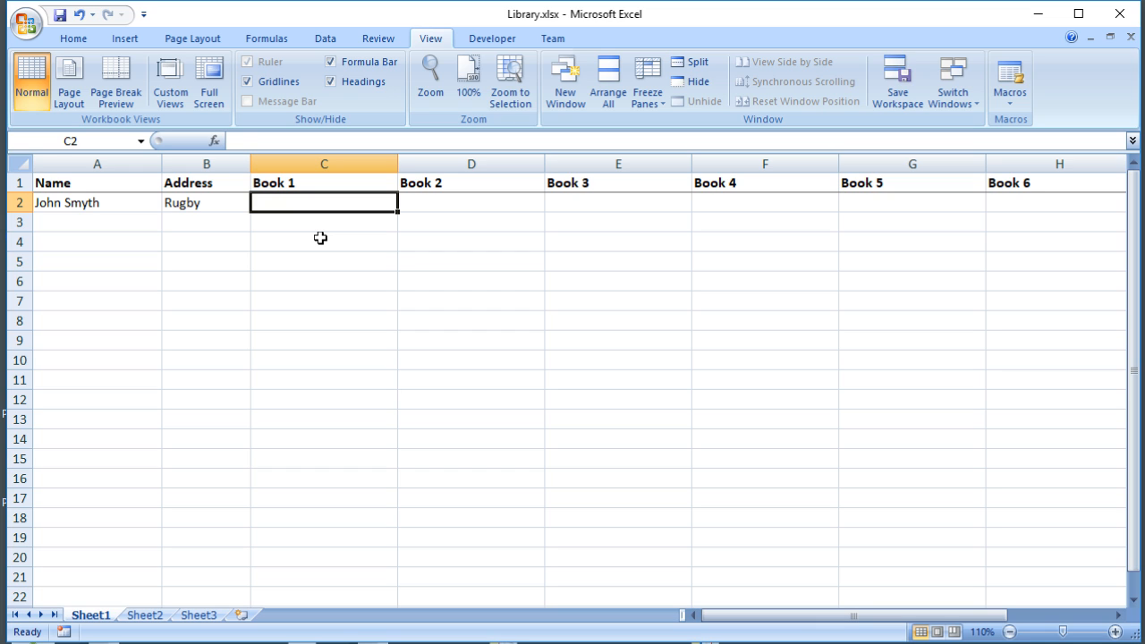
{"action": "type", "text": "Spreadh"}
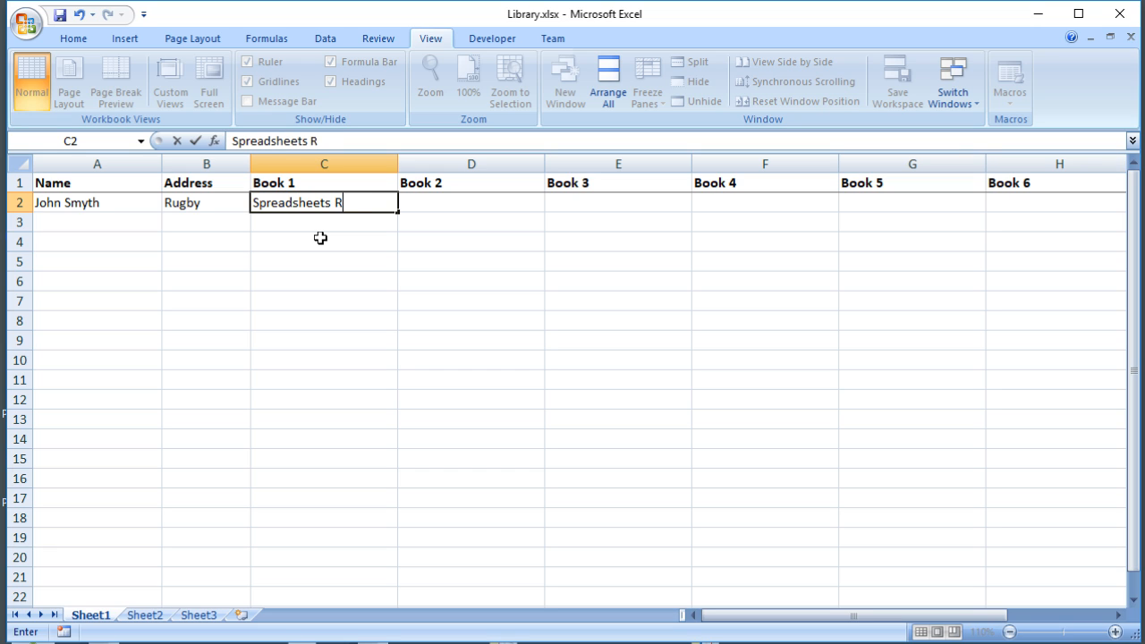
{"action": "type", "text": "are OL"}
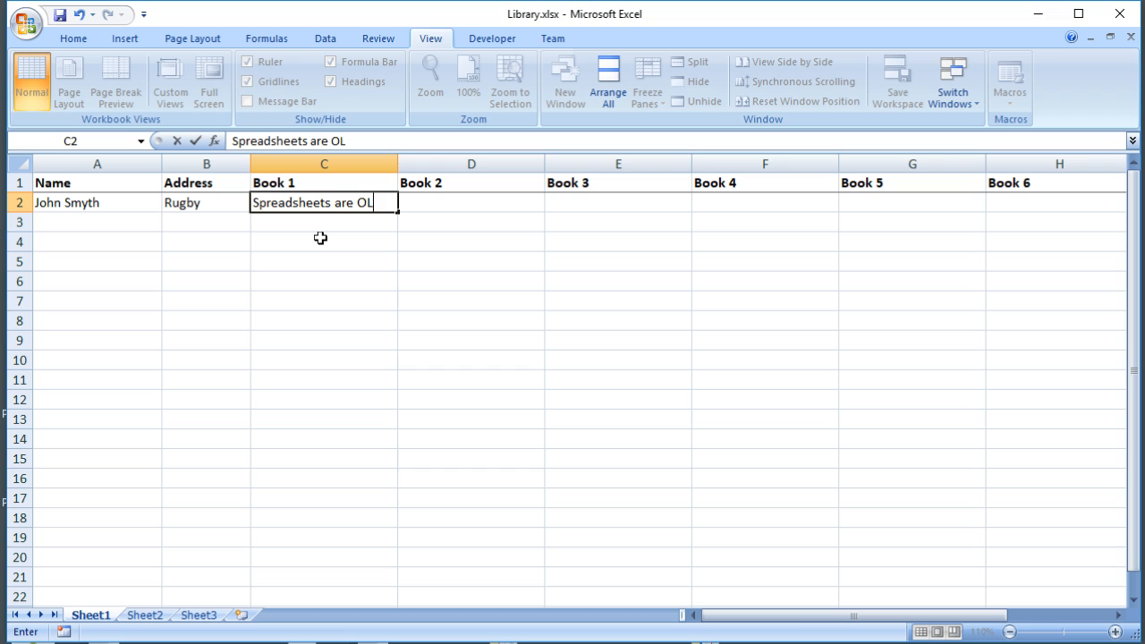
{"action": "type", "text": "K"}
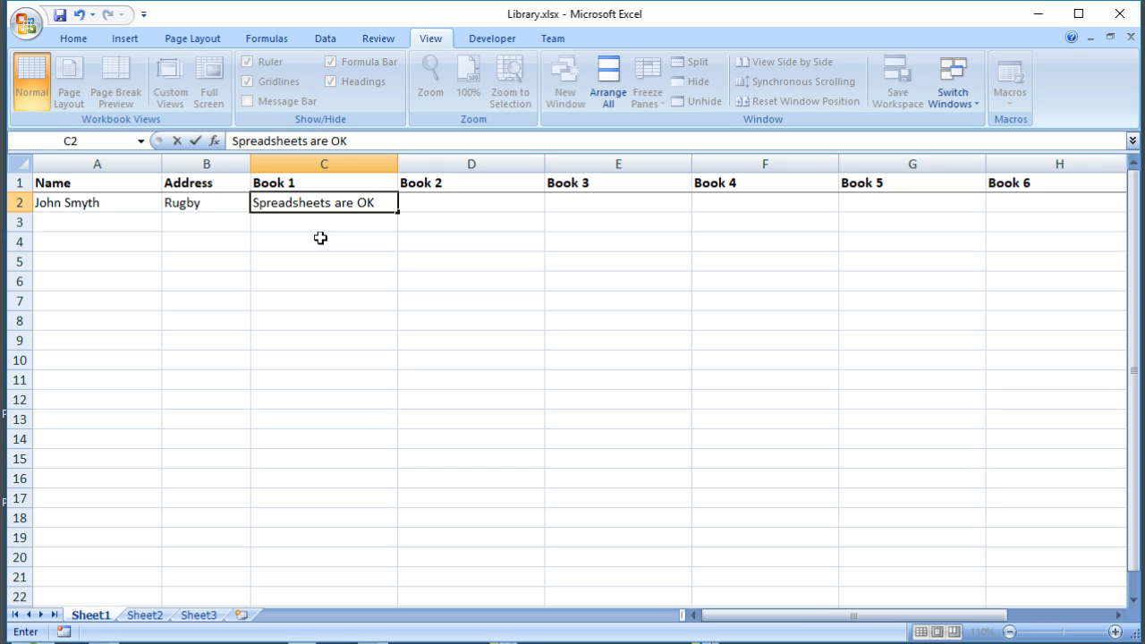
{"action": "mouse_move", "coordinate": [76, 202]}
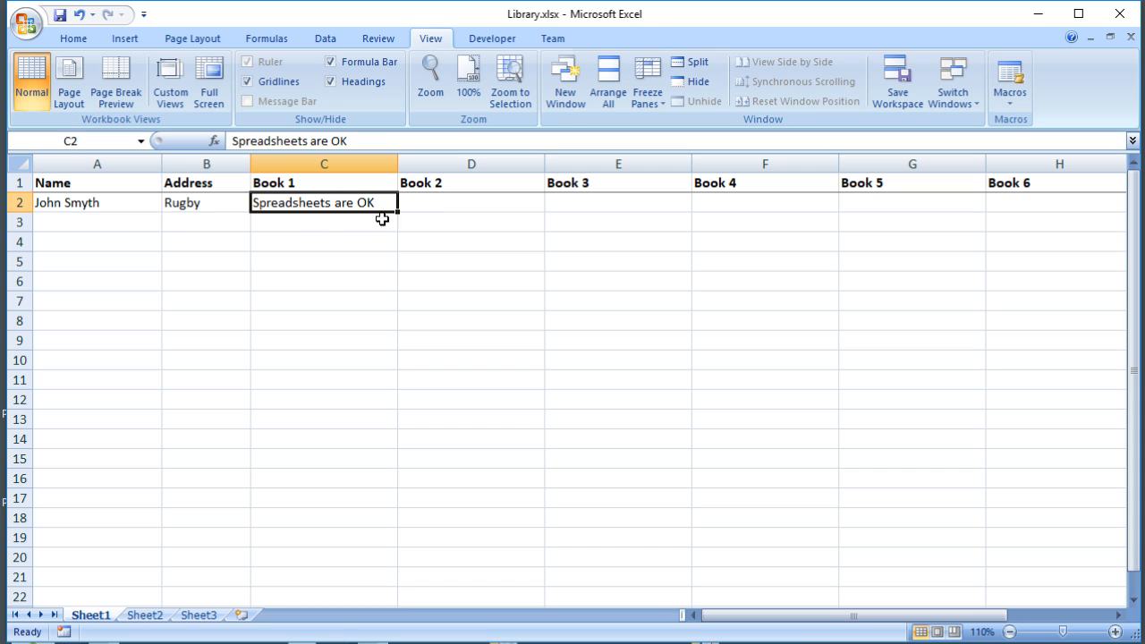
{"action": "mouse_move", "coordinate": [425, 204]}
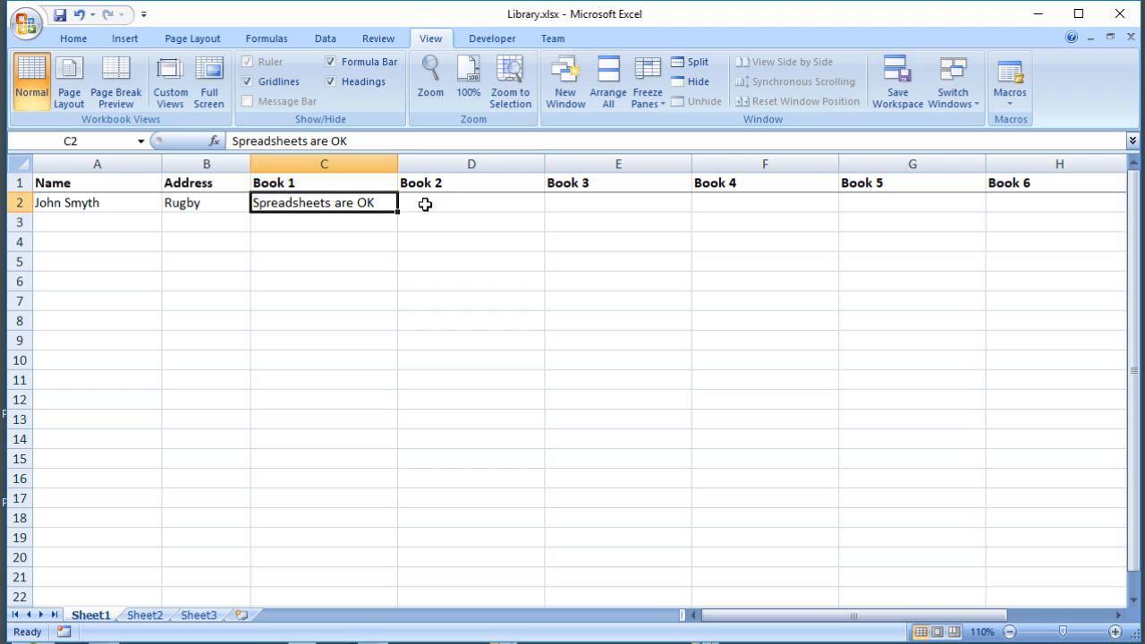
{"action": "left_click", "coordinate": [472, 203]}
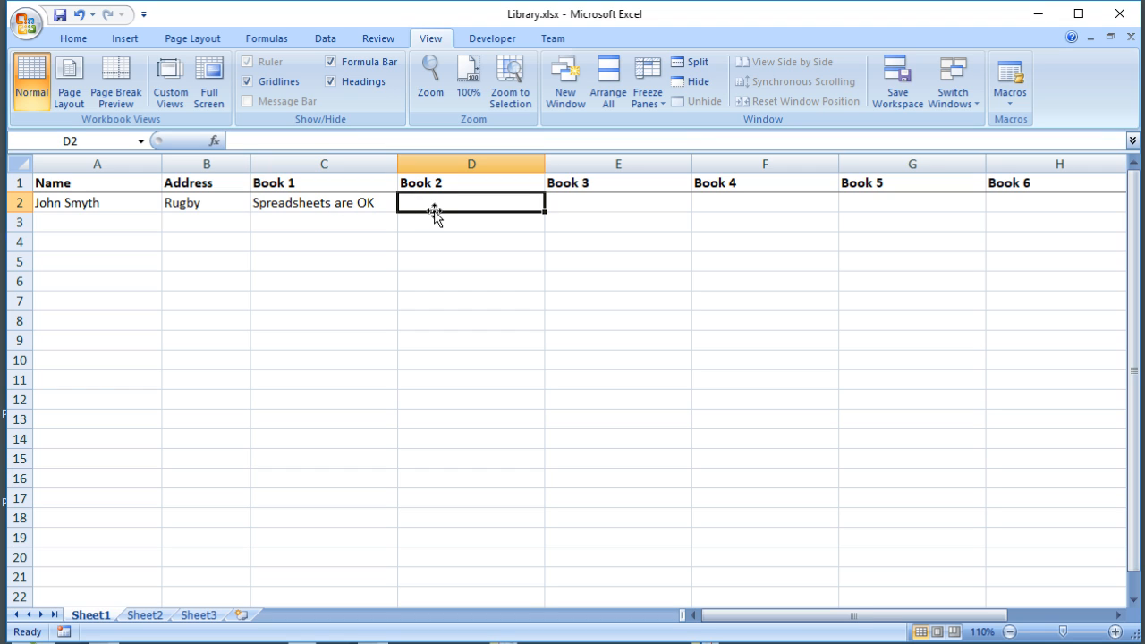
{"action": "type", "text": "J"}
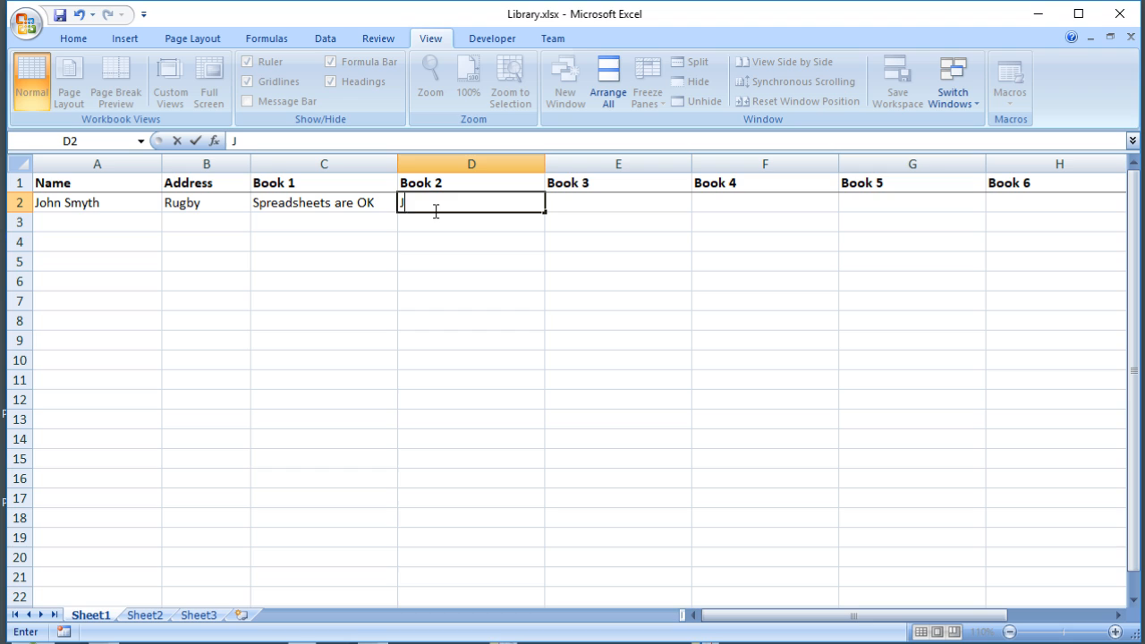
{"action": "type", "text": "ane Eyre"}
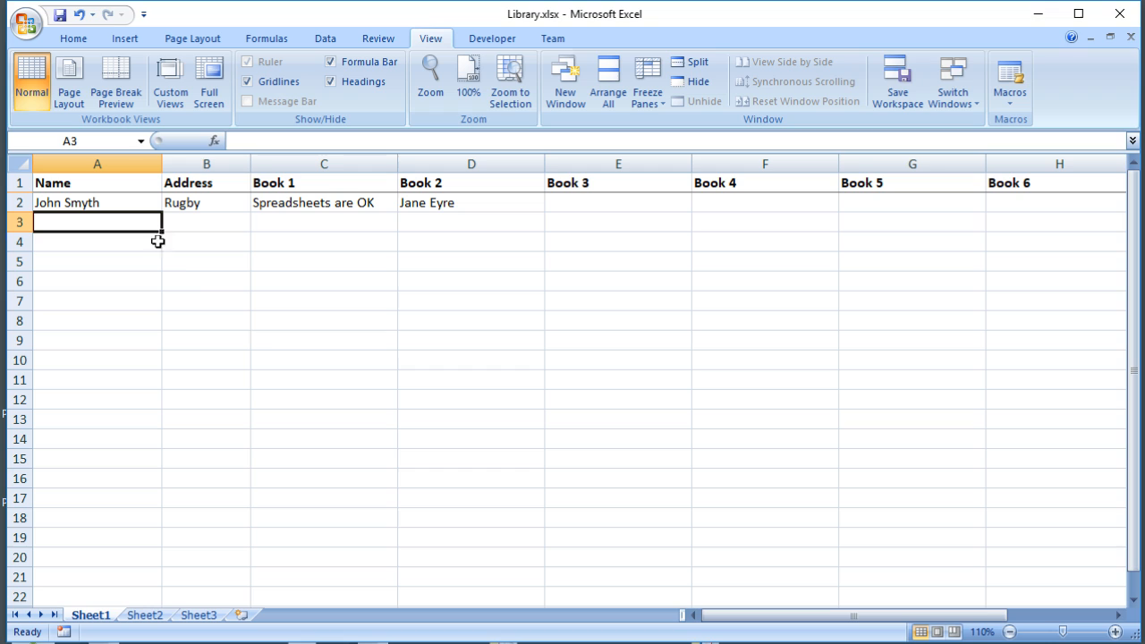
{"action": "mouse_move", "coordinate": [266, 352]}
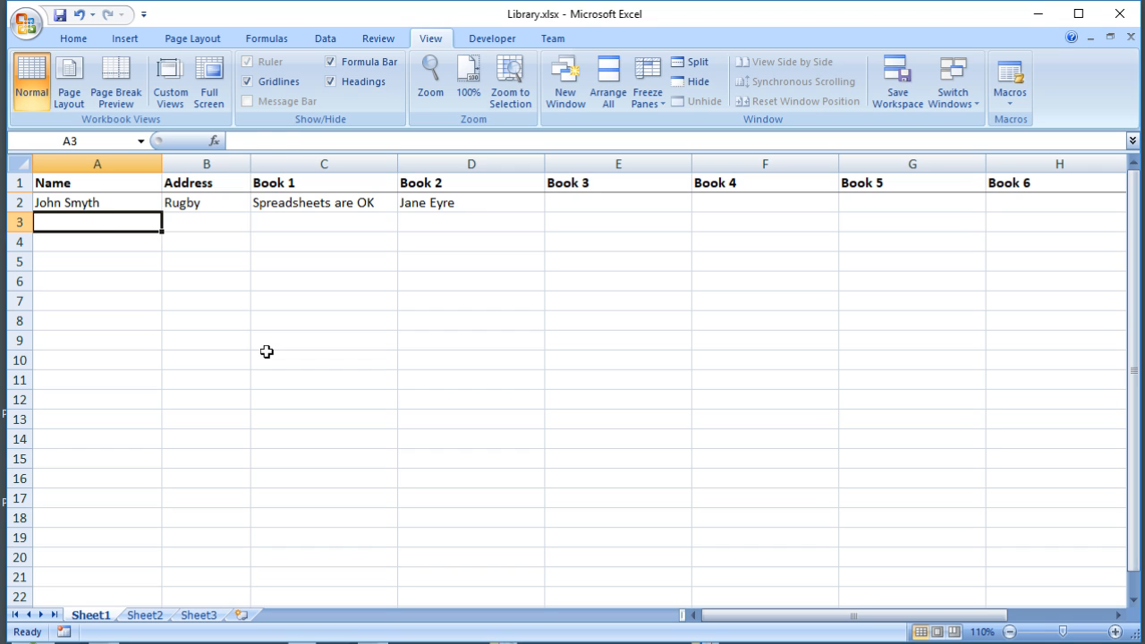
- Fill row 3 with John Smith, a blank address, 'Databases for Dummies' and 'Peppa Pig's Party'
{"action": "type", "text": "John Smyth"}
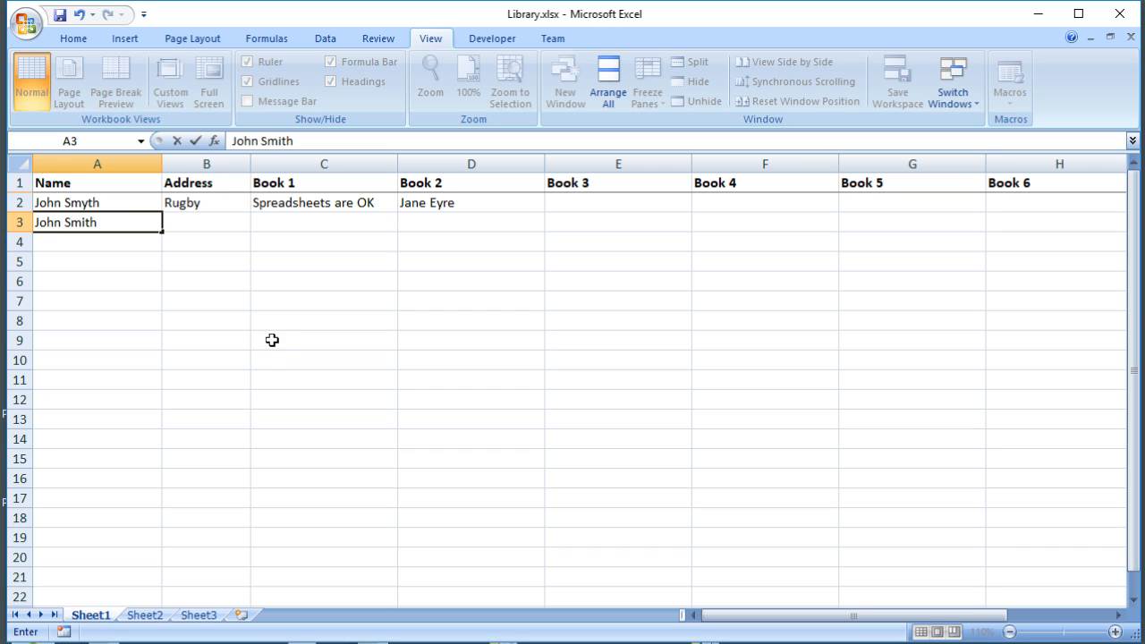
{"action": "left_click", "coordinate": [324, 222]}
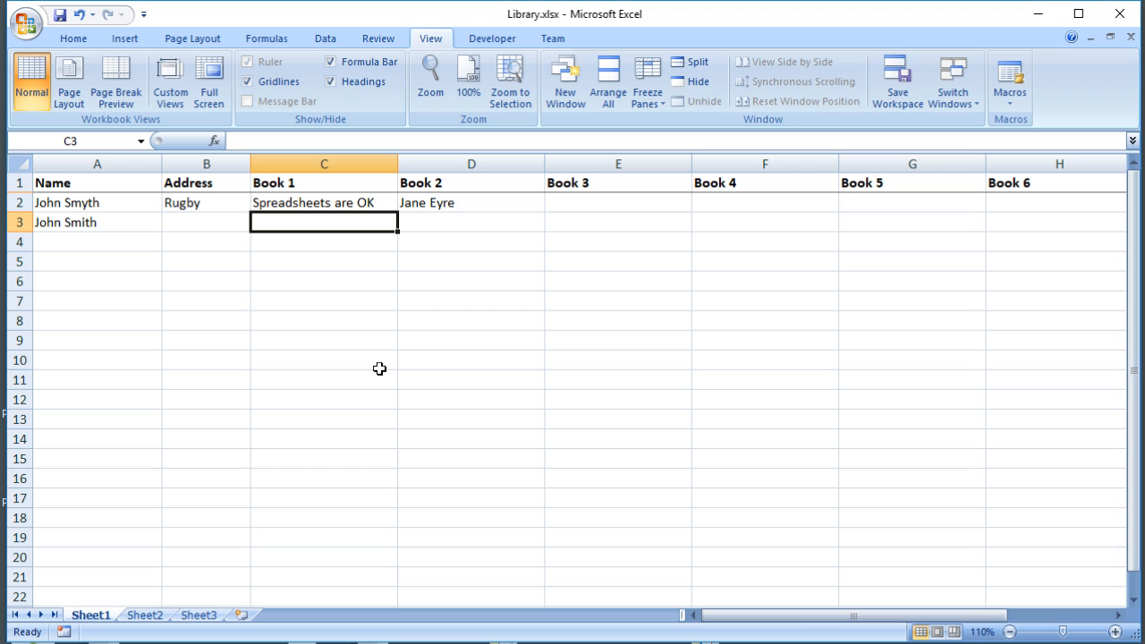
{"action": "type", "text": "Databases"}
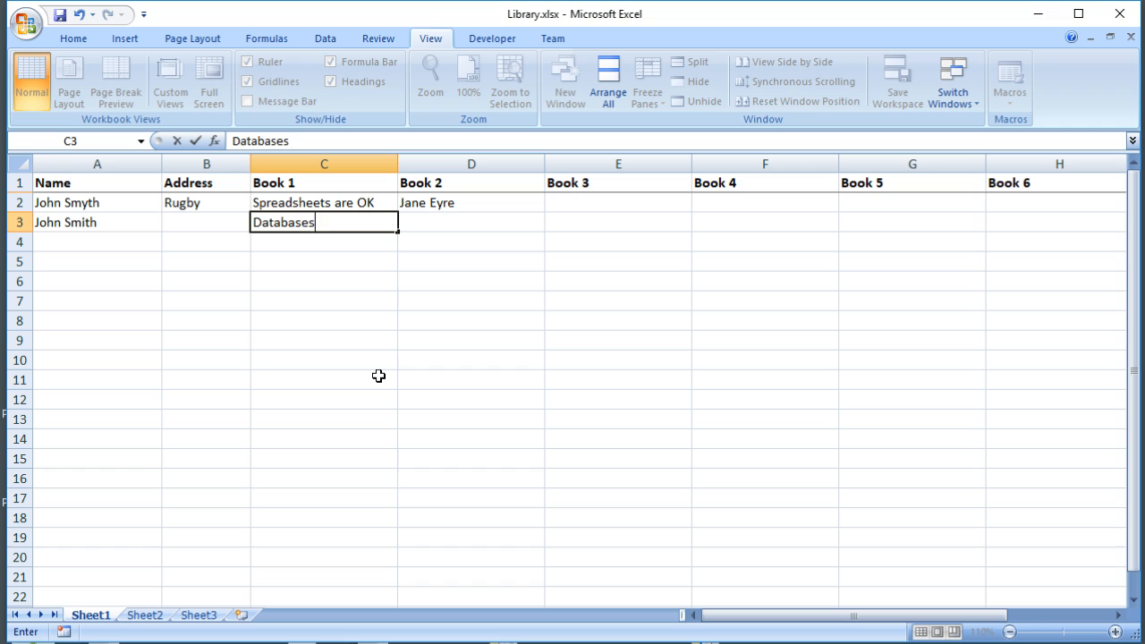
{"action": "type", "text": "for"}
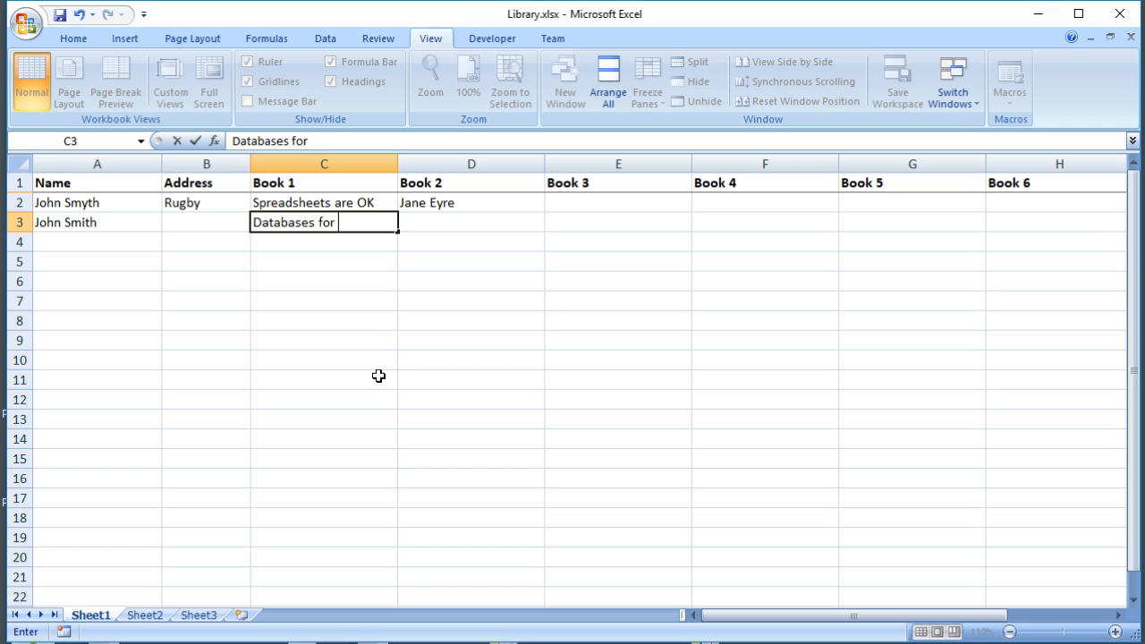
{"action": "type", "text": "Dummies"}
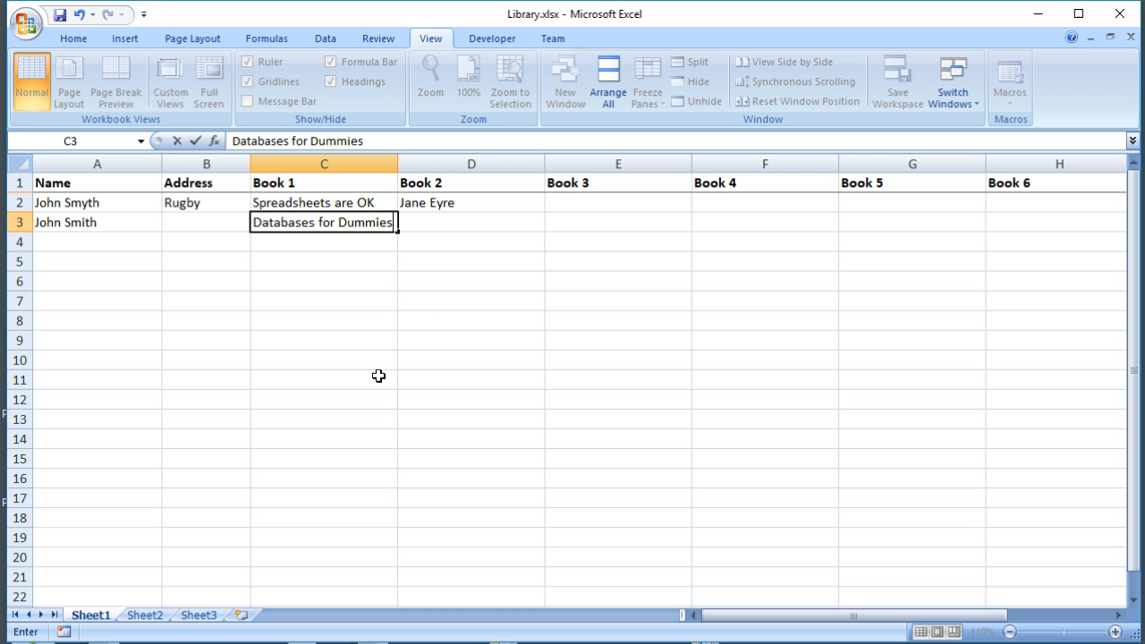
{"action": "left_click", "coordinate": [471, 301]}
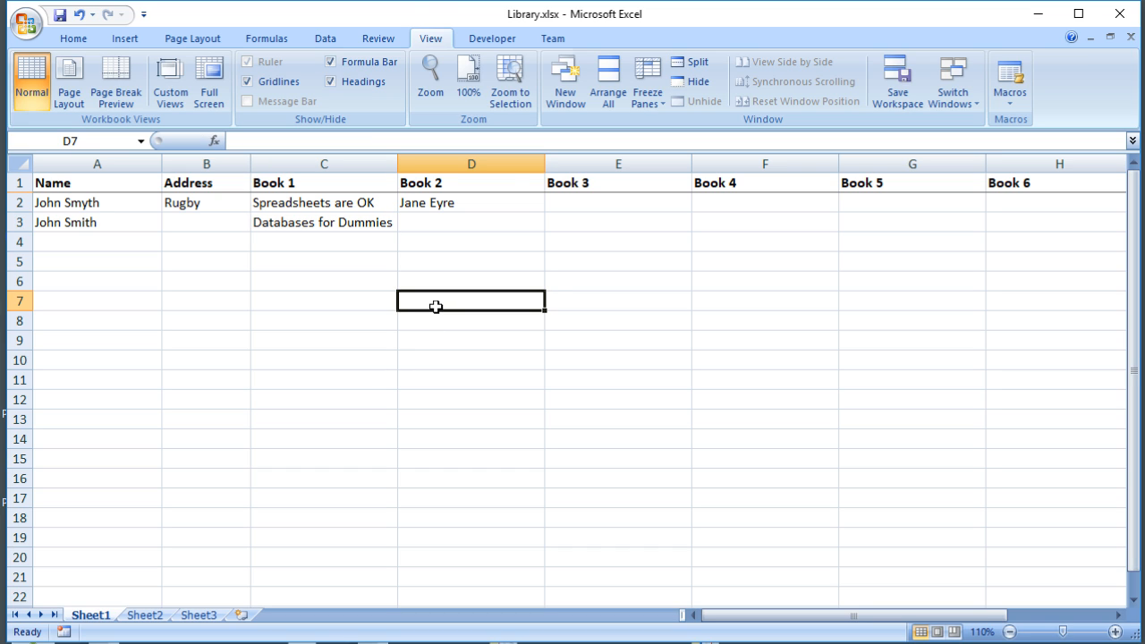
{"action": "left_click", "coordinate": [472, 222]}
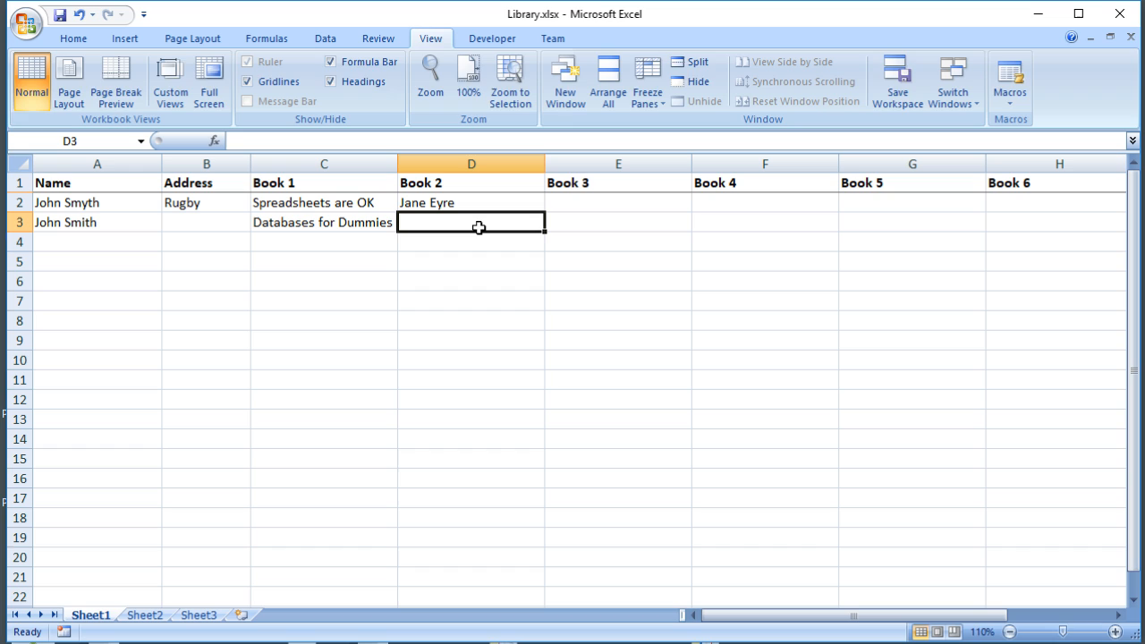
{"action": "type", "text": "P"}
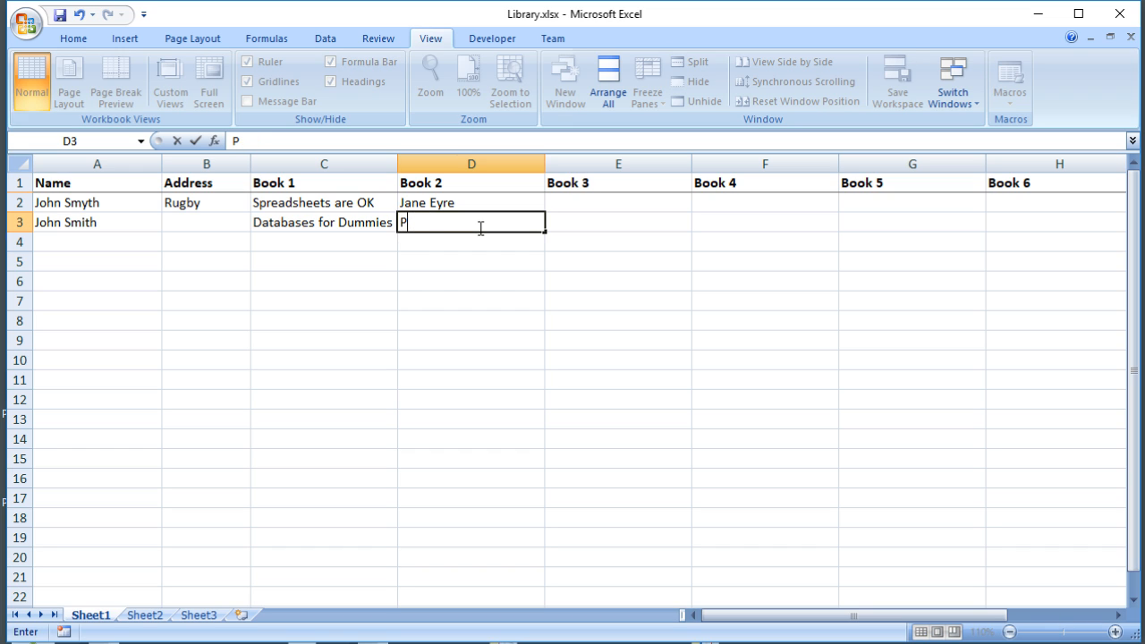
{"action": "type", "text": "eppa"}
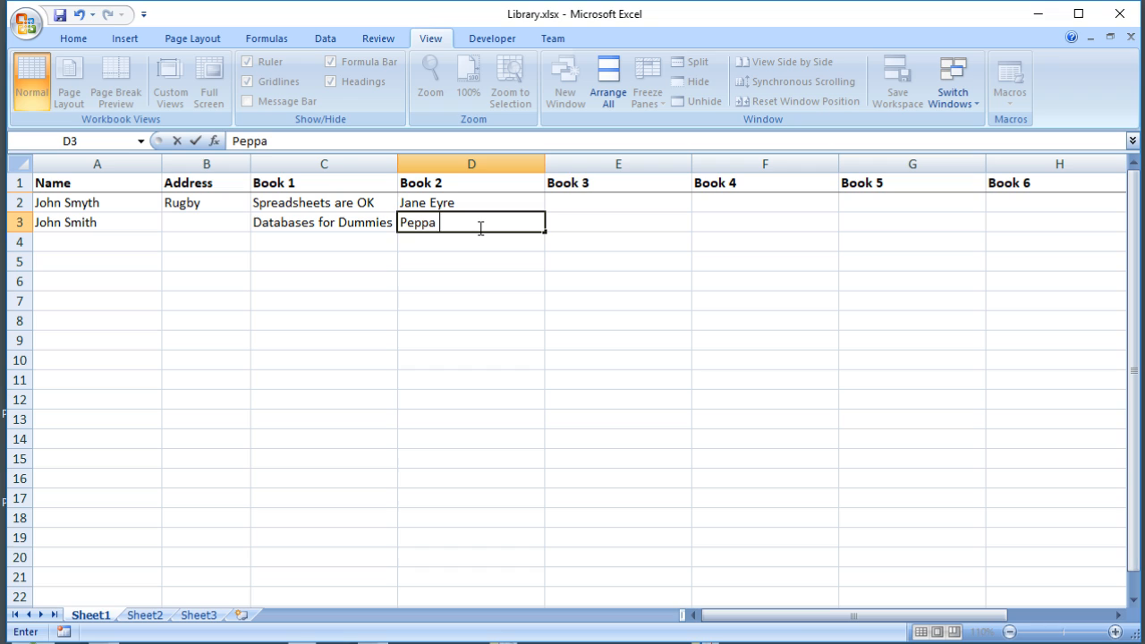
{"action": "type", "text": "Pig"}
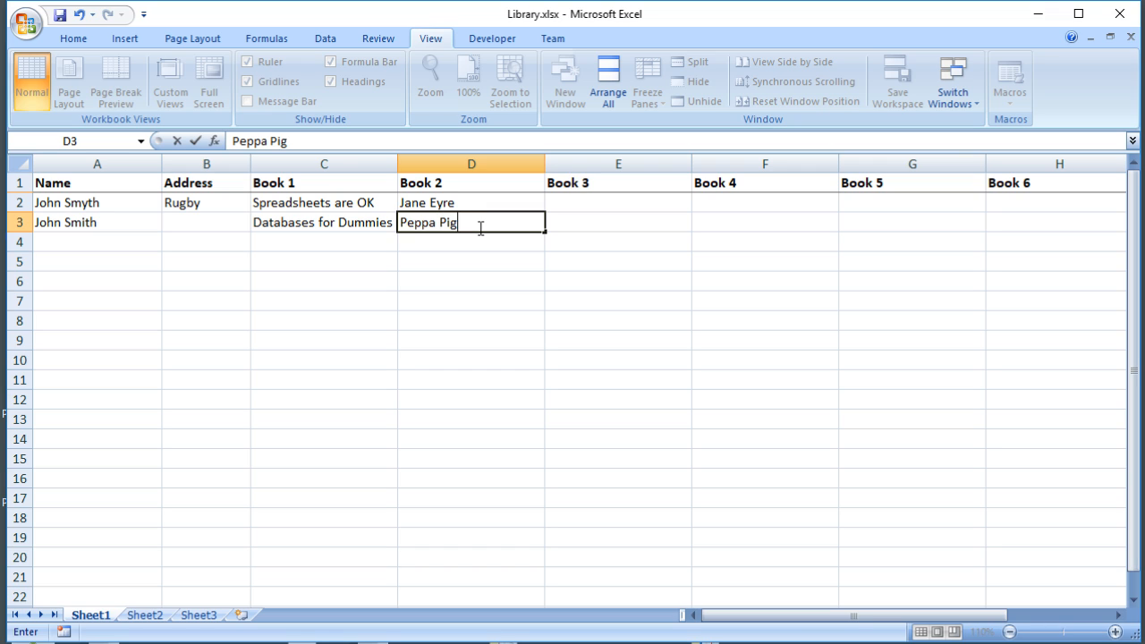
{"action": "type", "text": "'s Party"}
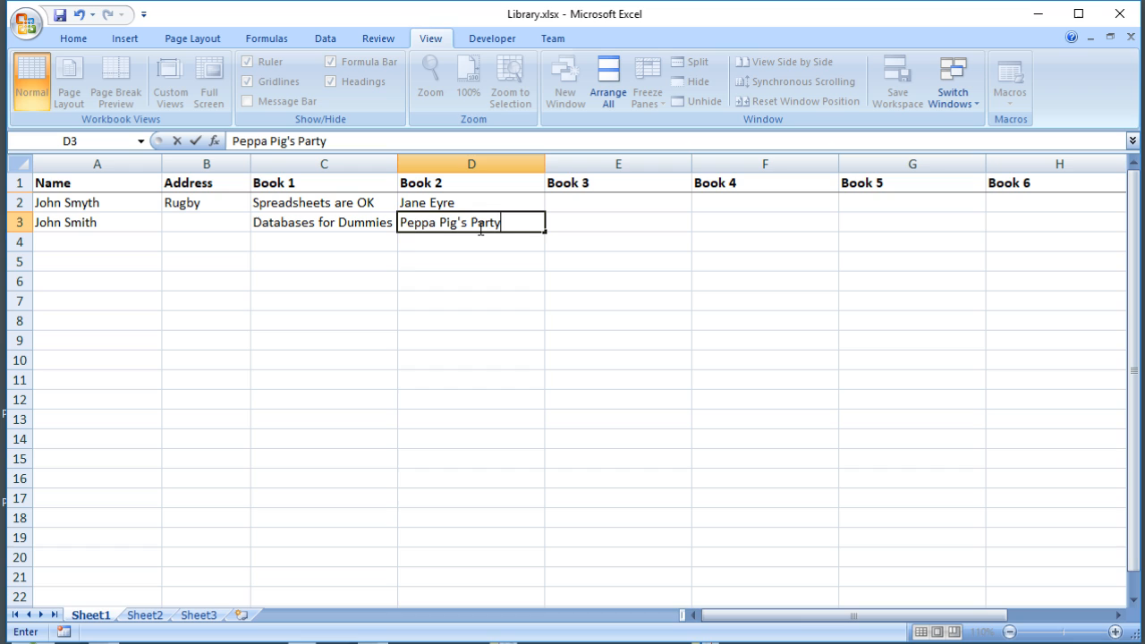
{"action": "left_click", "coordinate": [97, 242]}
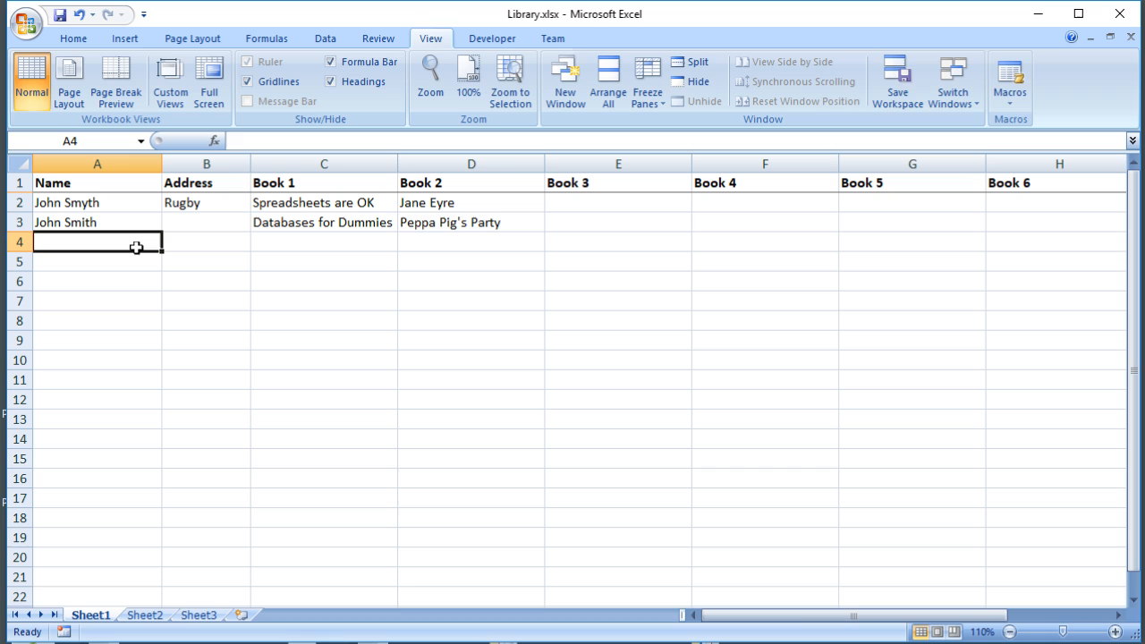
- Fill row 4 with Joe Bloggs, Nuneaton, 'Jane Eyre' and 'Spreadsheets are OK'
{"action": "type", "text": "Joe Bloggs"}
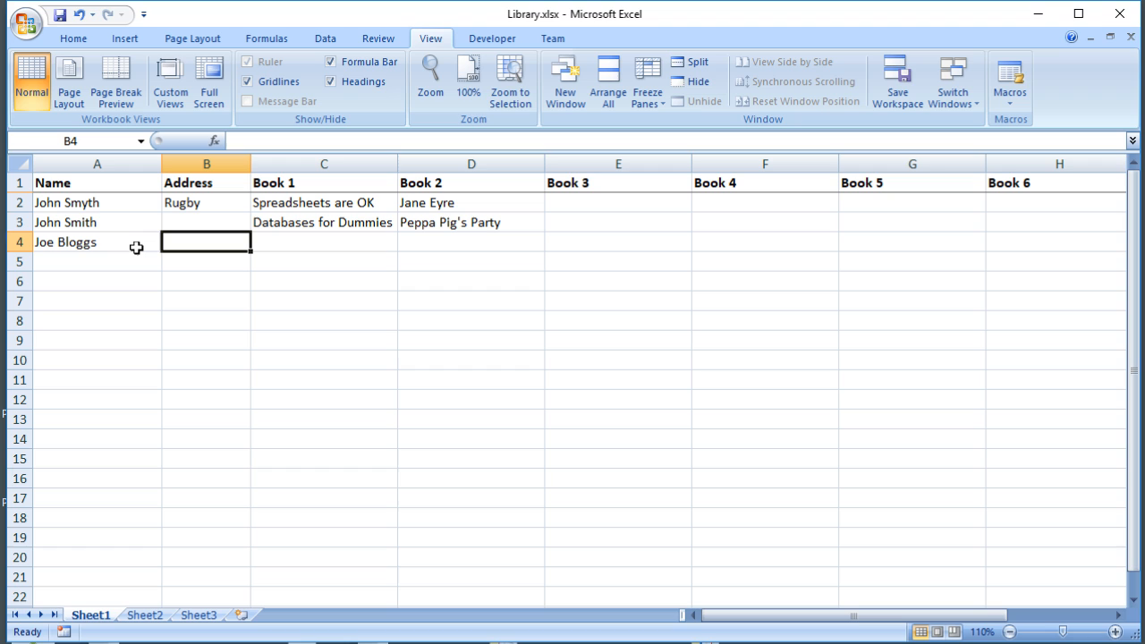
{"action": "type", "text": "Nuea"}
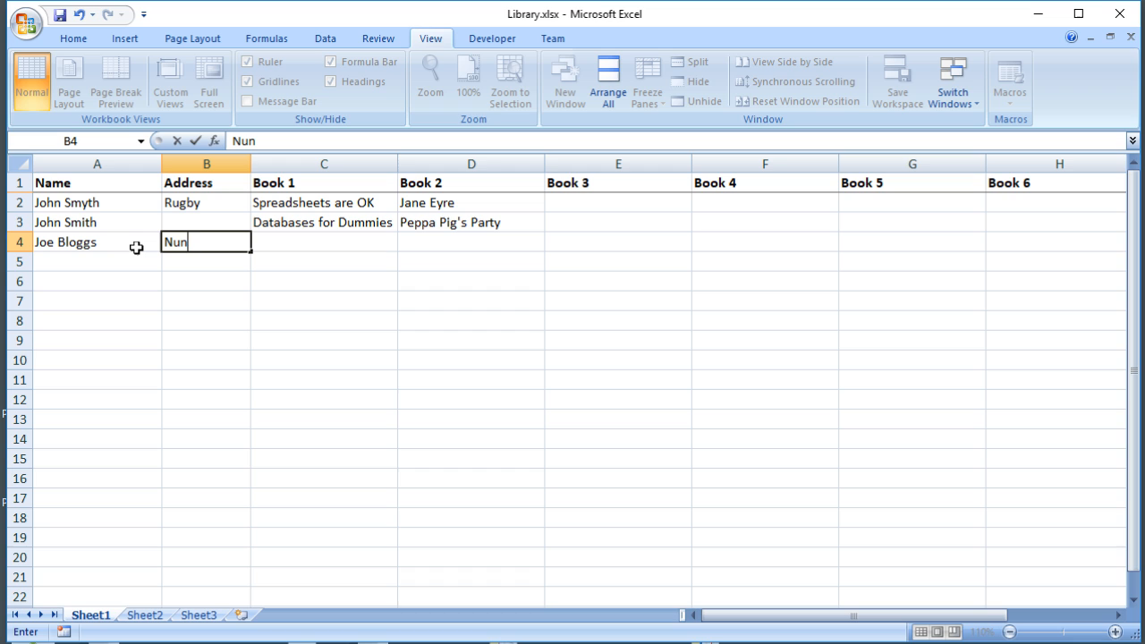
{"action": "type", "text": "eaton"}
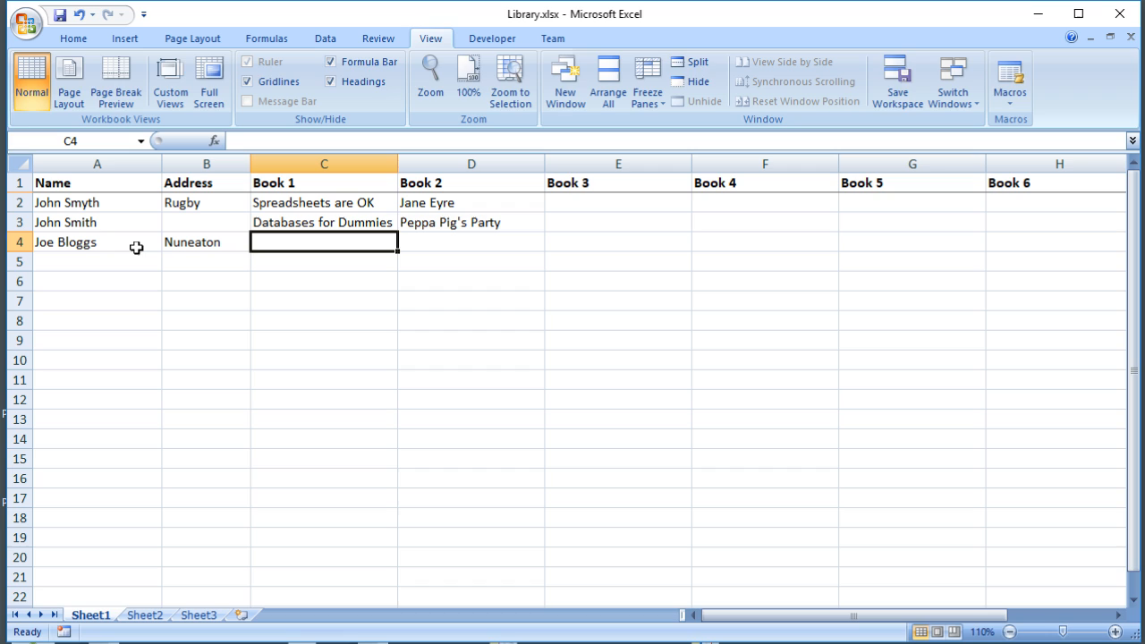
{"action": "type", "text": "Jane Eyre"}
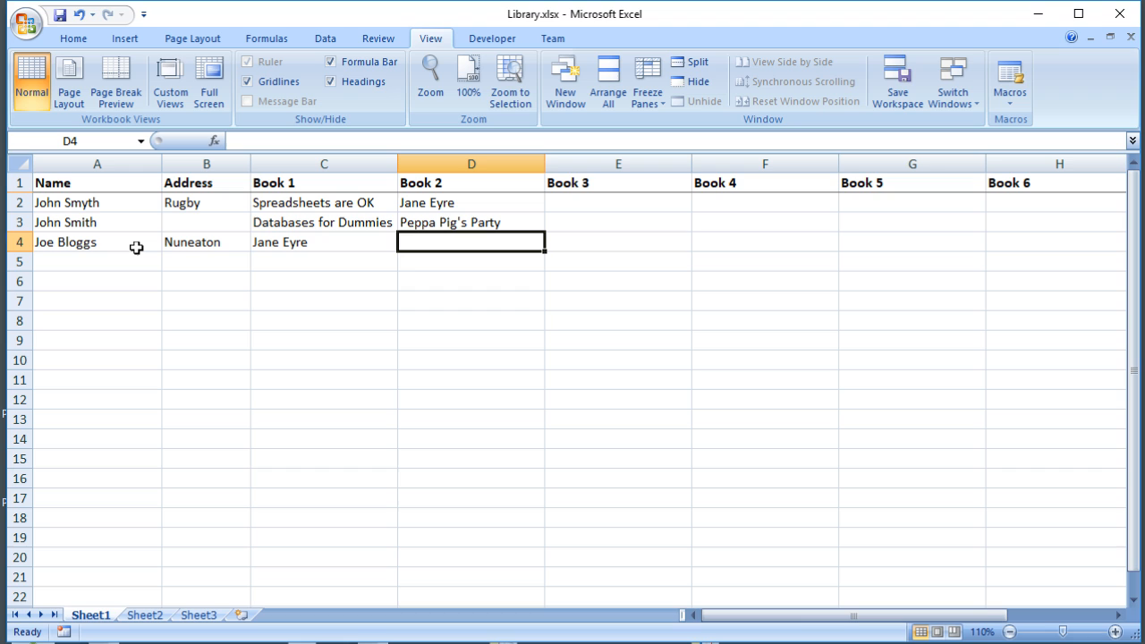
{"action": "type", "text": "Spr"}
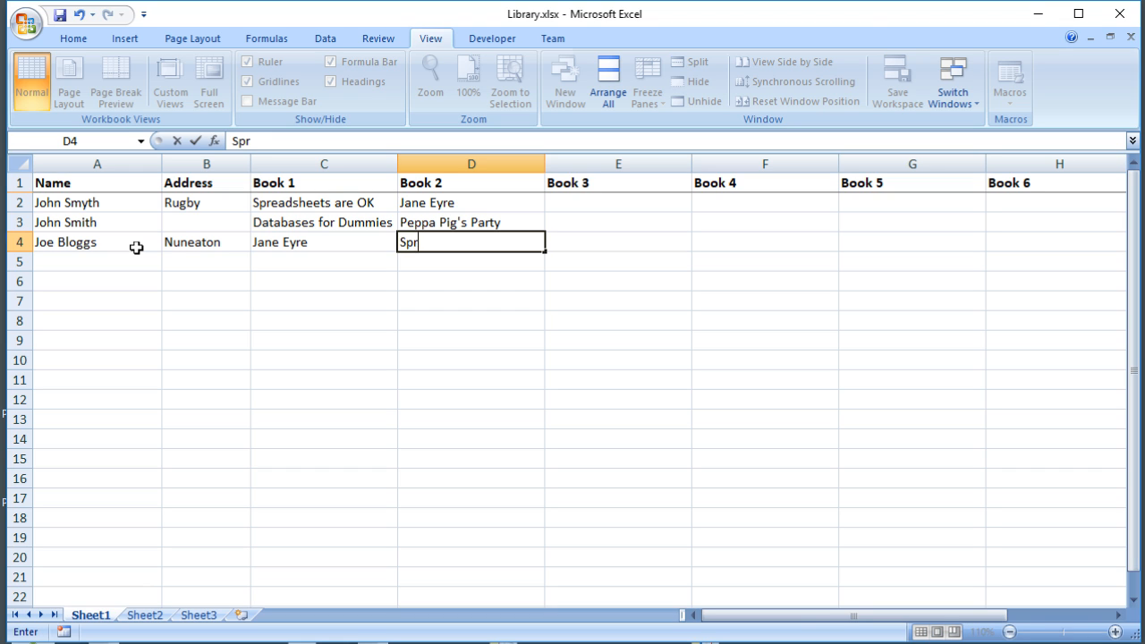
{"action": "type", "text": "eadsheets are OK"}
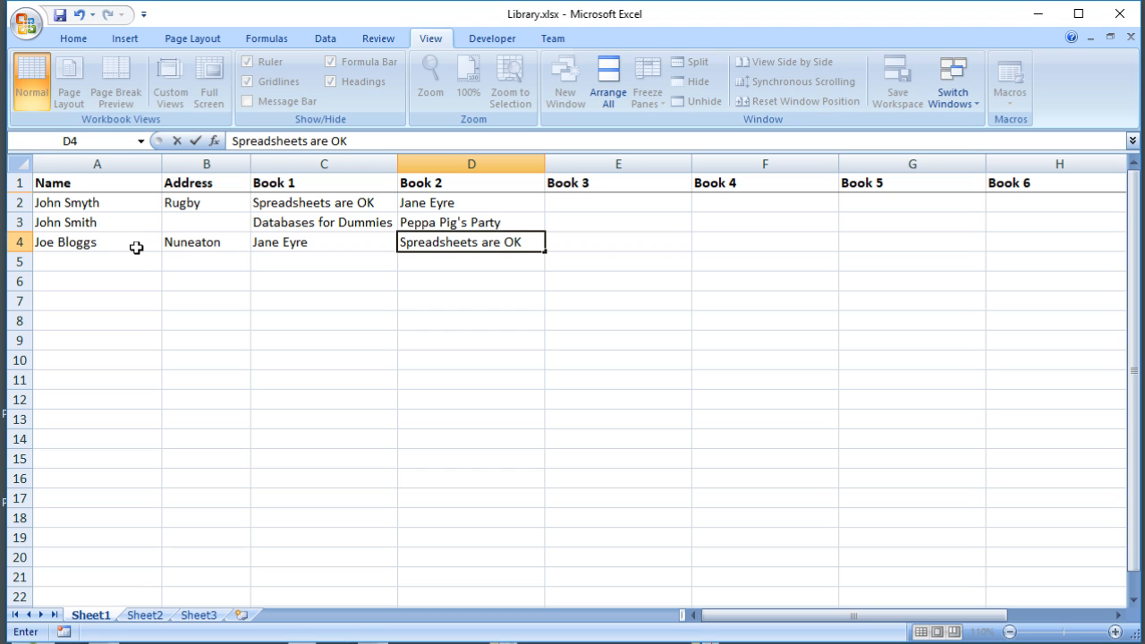
{"action": "left_click", "coordinate": [97, 261]}
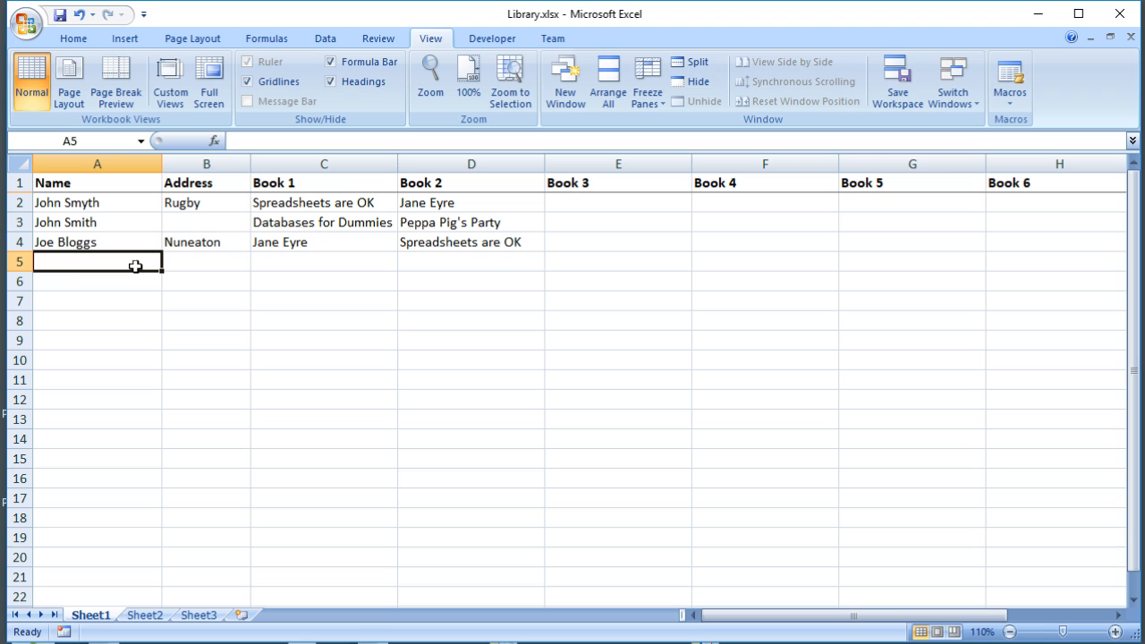
- Enter John Smyth, Nuneaton and 'Science Encyclopedia' into cells A5 to C5
{"action": "type", "text": "John Smyth"}
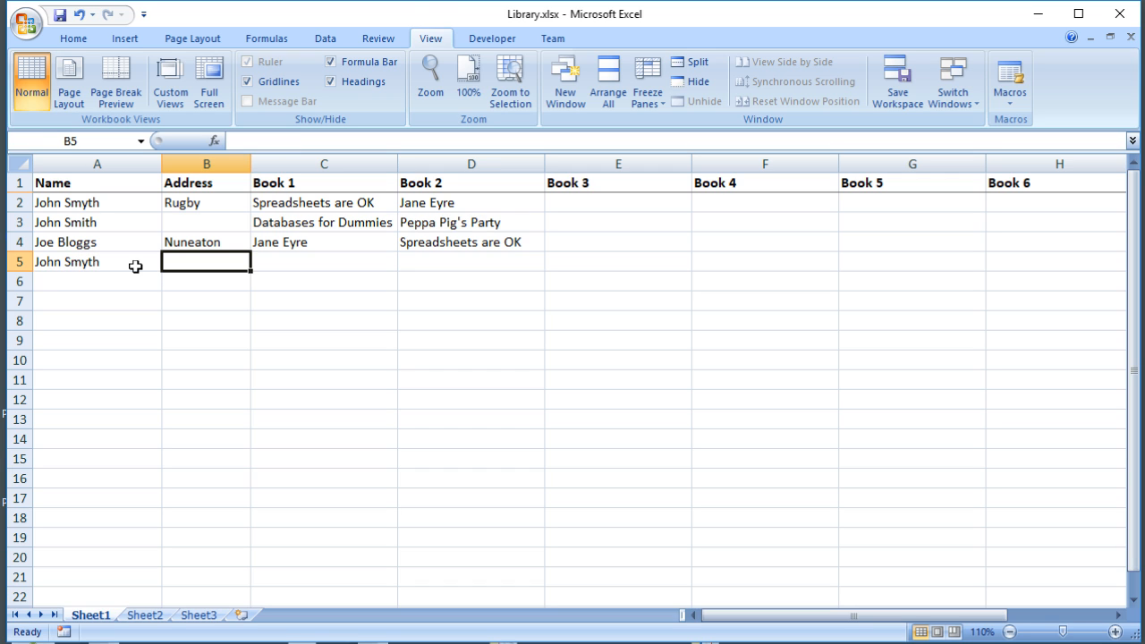
{"action": "type", "text": "Nuneaton"}
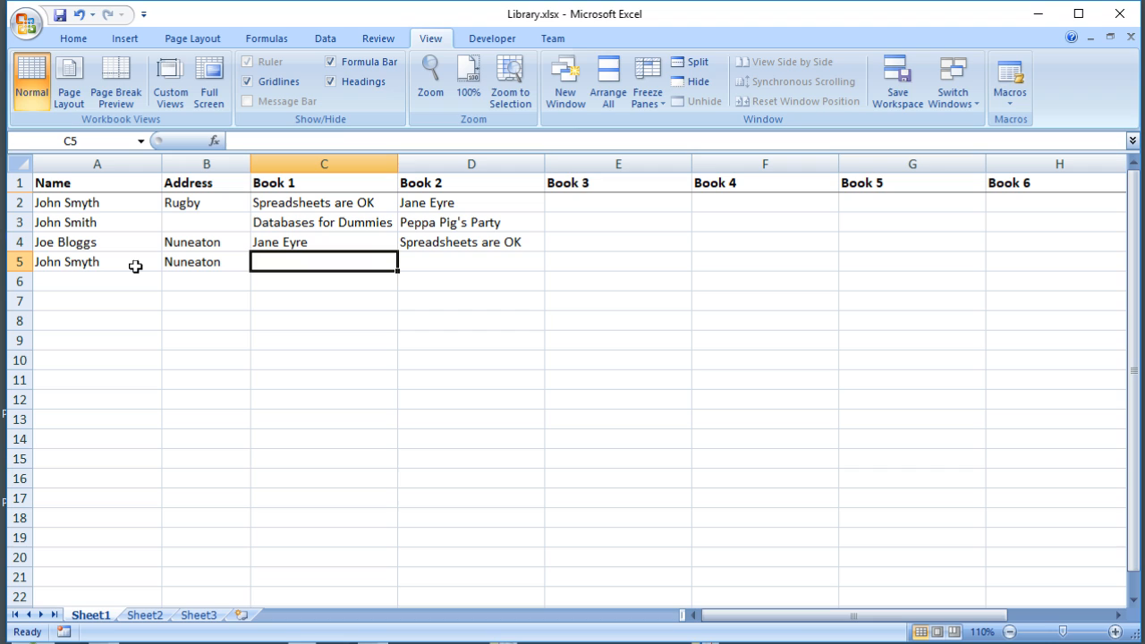
{"action": "type", "text": "Science"}
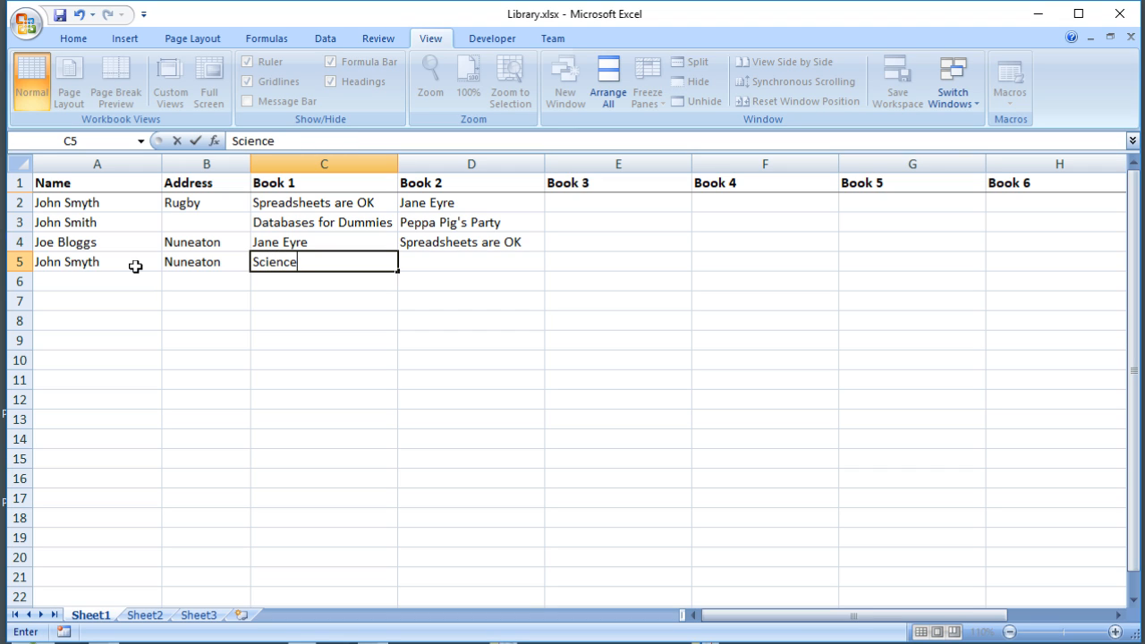
{"action": "type", "text": "Ency"}
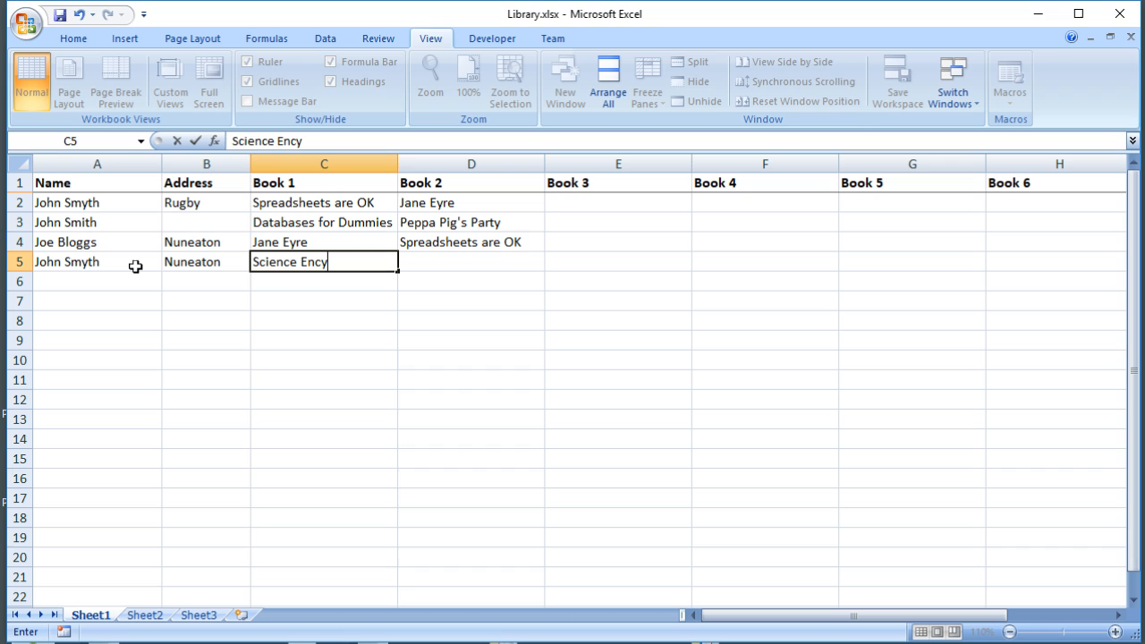
{"action": "type", "text": "cloped"}
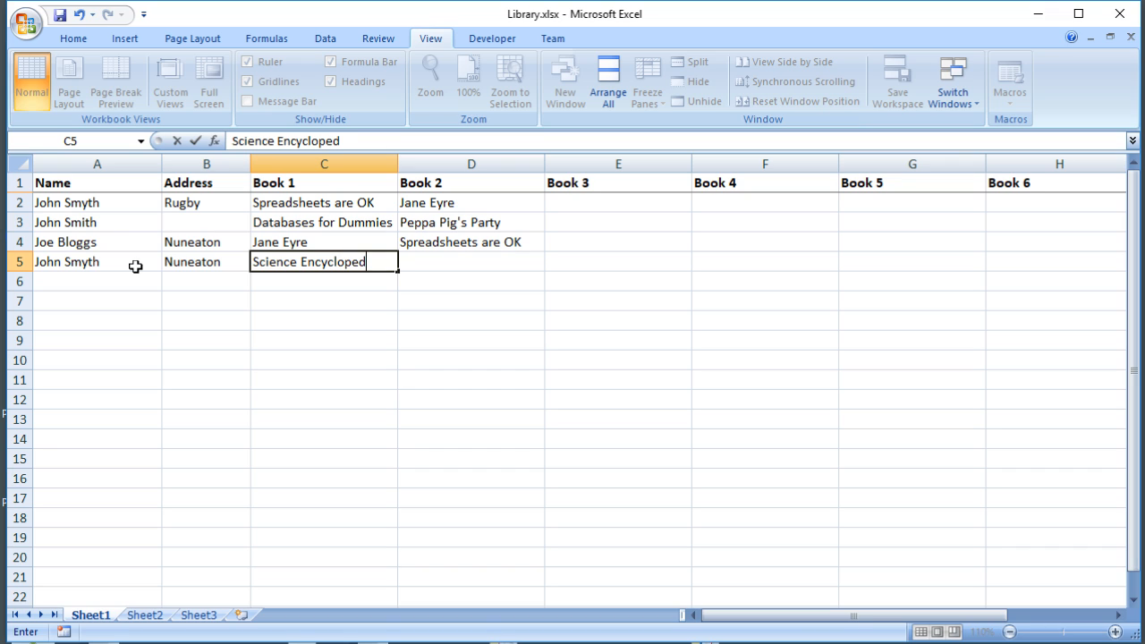
{"action": "type", "text": "ia"}
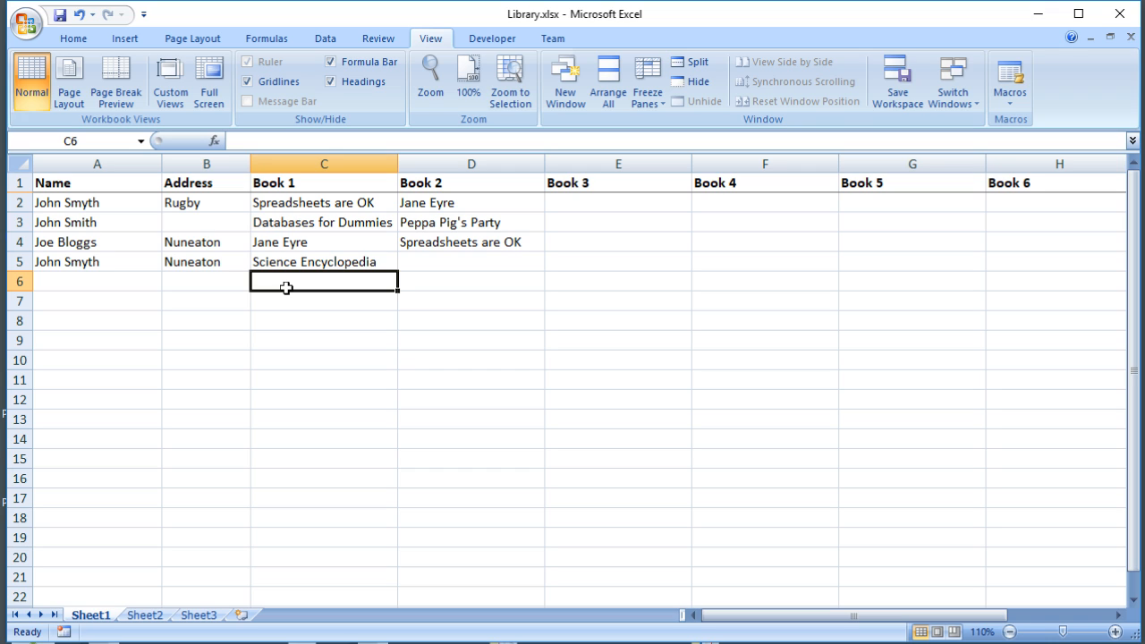
{"action": "mouse_move", "coordinate": [310, 370]}
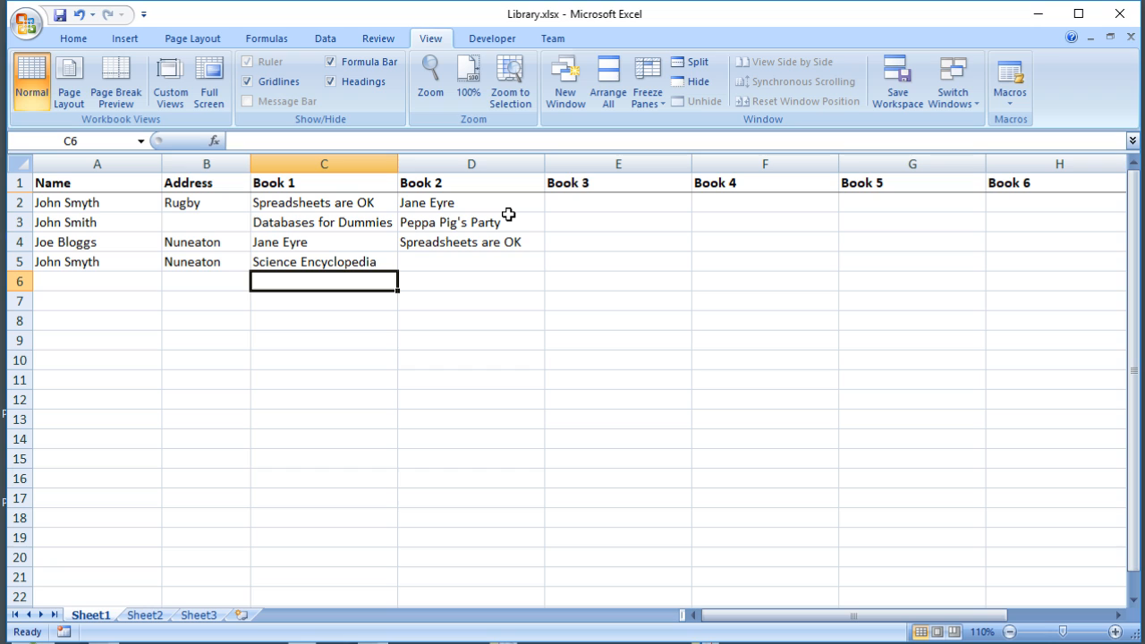
{"action": "mouse_move", "coordinate": [503, 220]}
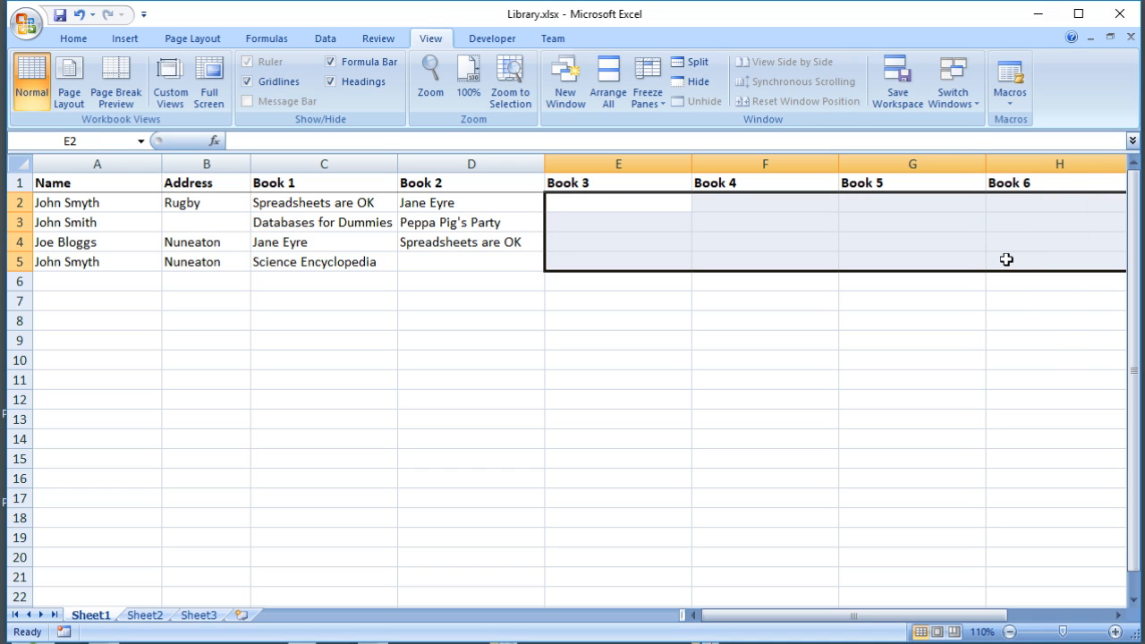
{"action": "mouse_move", "coordinate": [999, 257]}
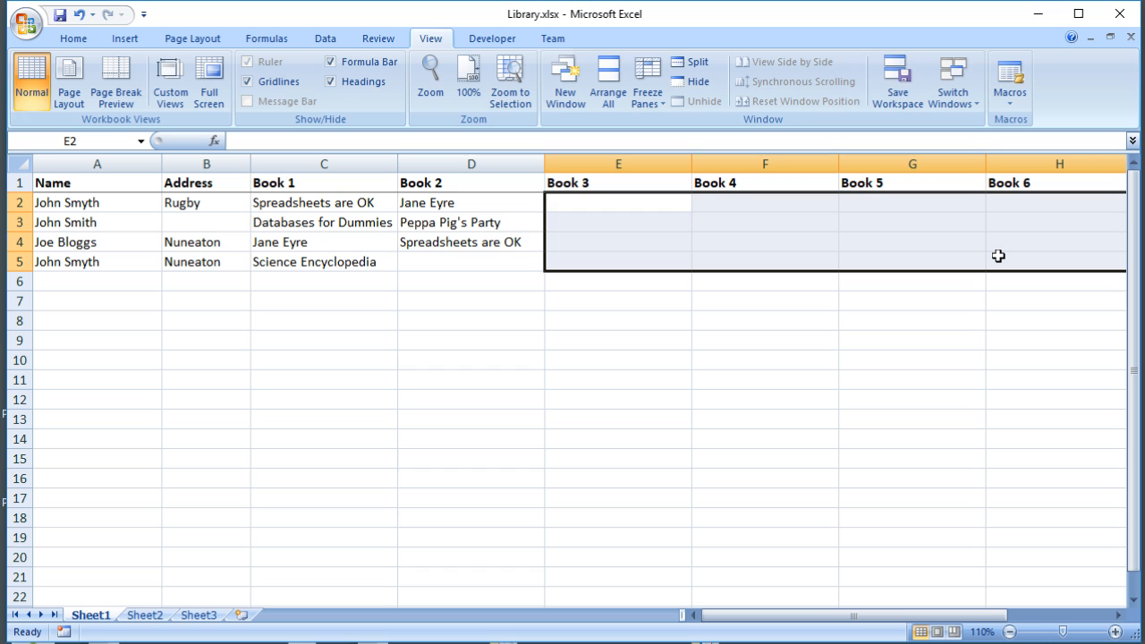
{"action": "mouse_move", "coordinate": [918, 363]}
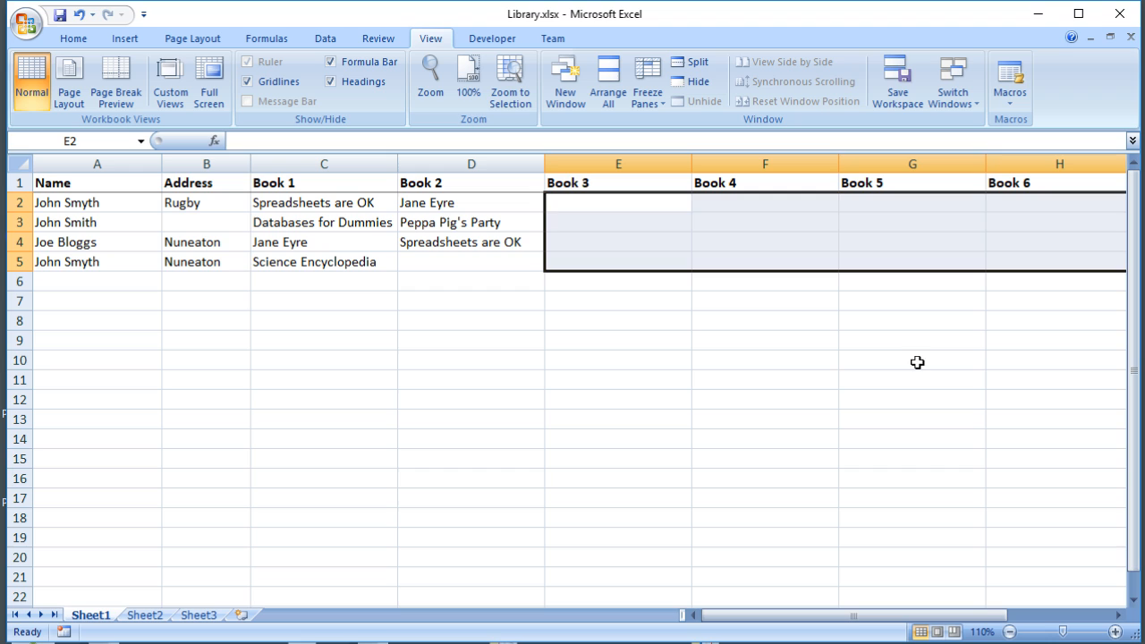
- Clear the empty book-column selection and pick out the Book 1 and Book 3 headings
{"action": "left_click", "coordinate": [765, 359]}
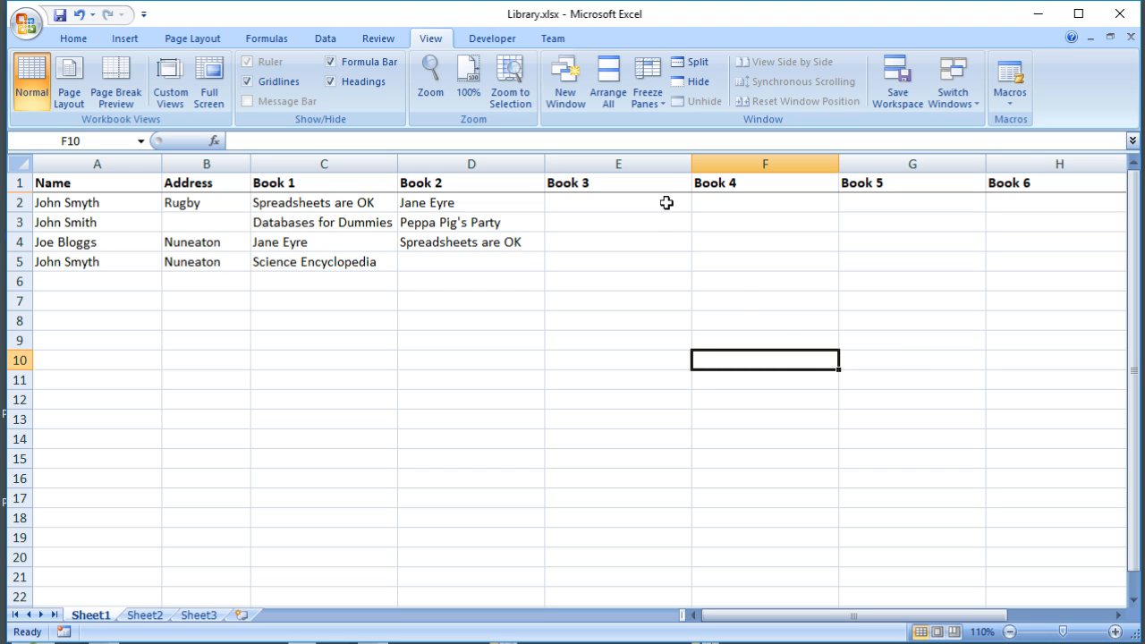
{"action": "left_click", "coordinate": [323, 182]}
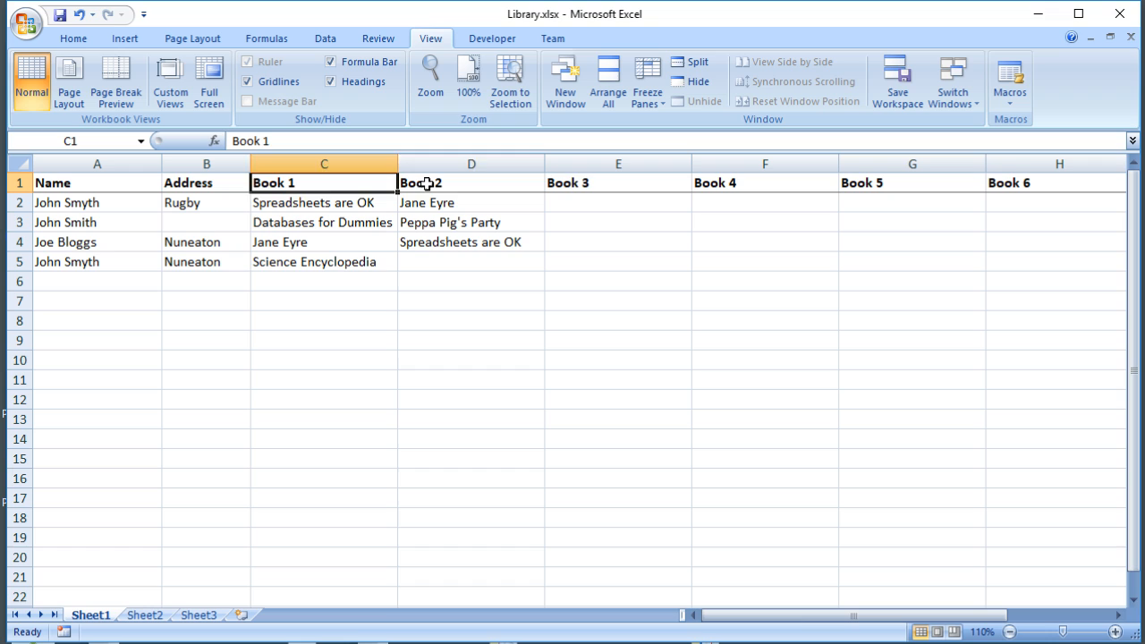
{"action": "left_click", "coordinate": [618, 182]}
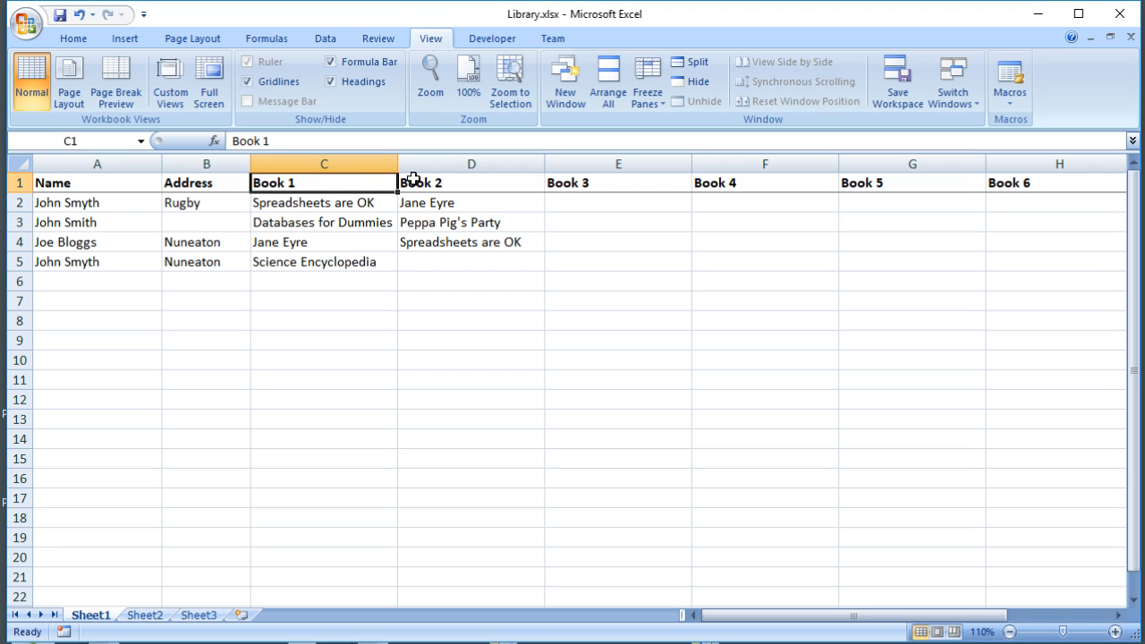
{"action": "left_click", "coordinate": [618, 183]}
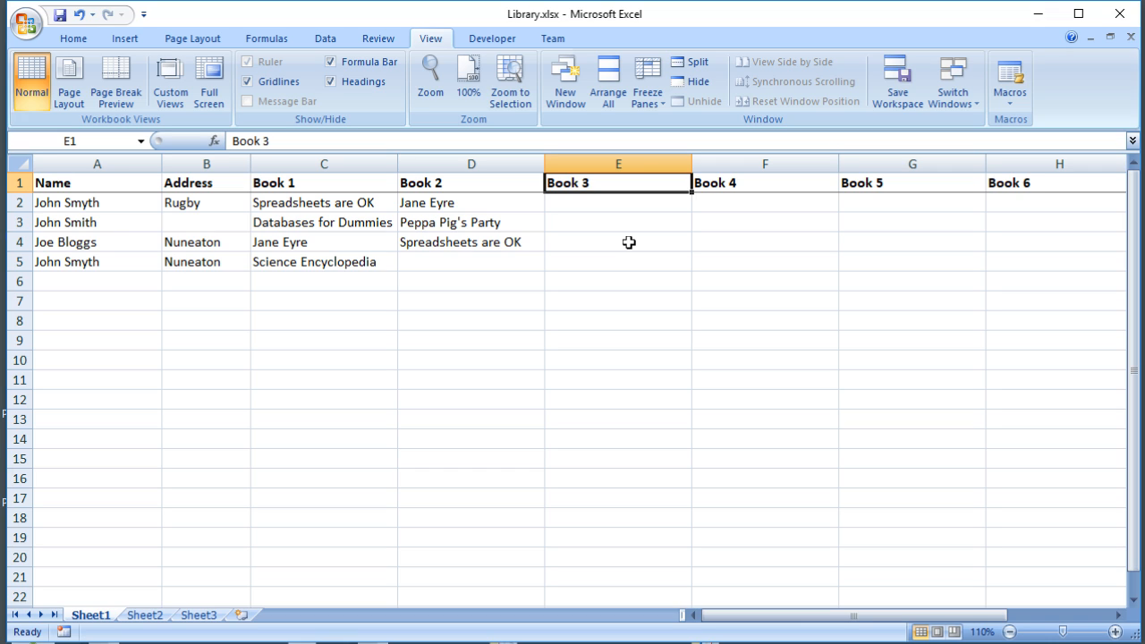
{"action": "mouse_move", "coordinate": [766, 354]}
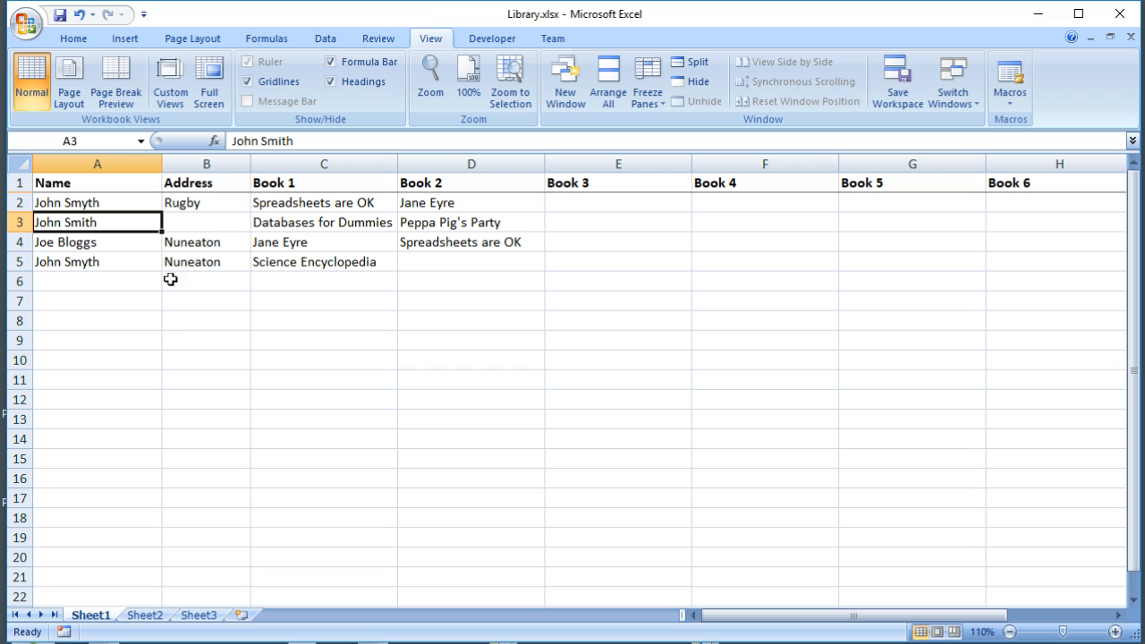
- Compare John Smith's missing address with the two John Smyth records in rows 2 and 5
{"action": "left_click", "coordinate": [206, 222]}
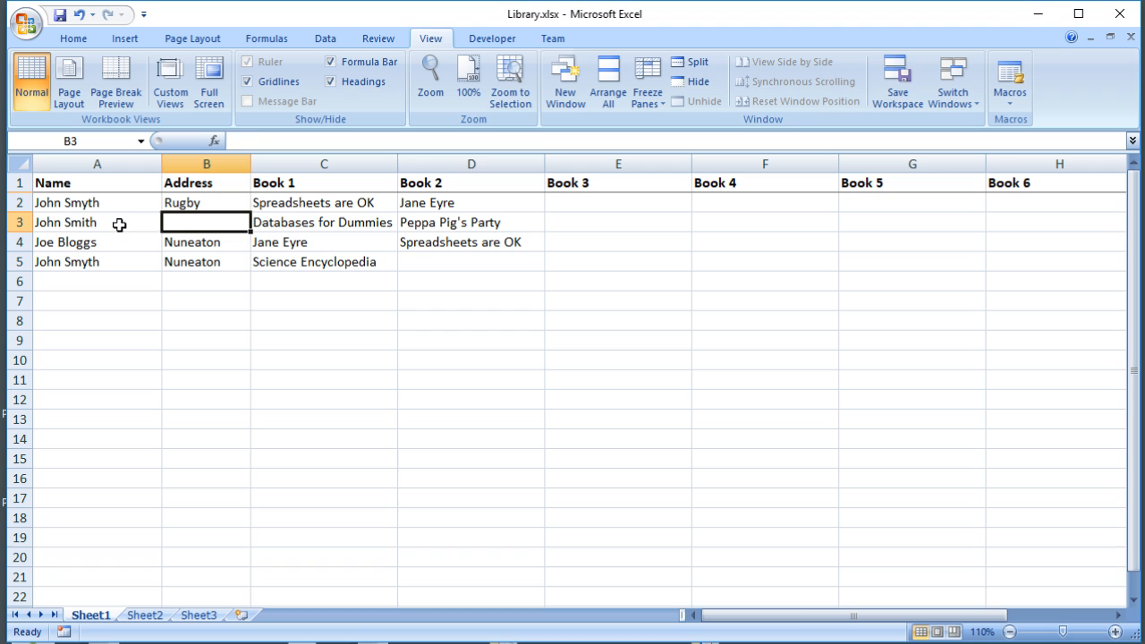
{"action": "left_click", "coordinate": [97, 202]}
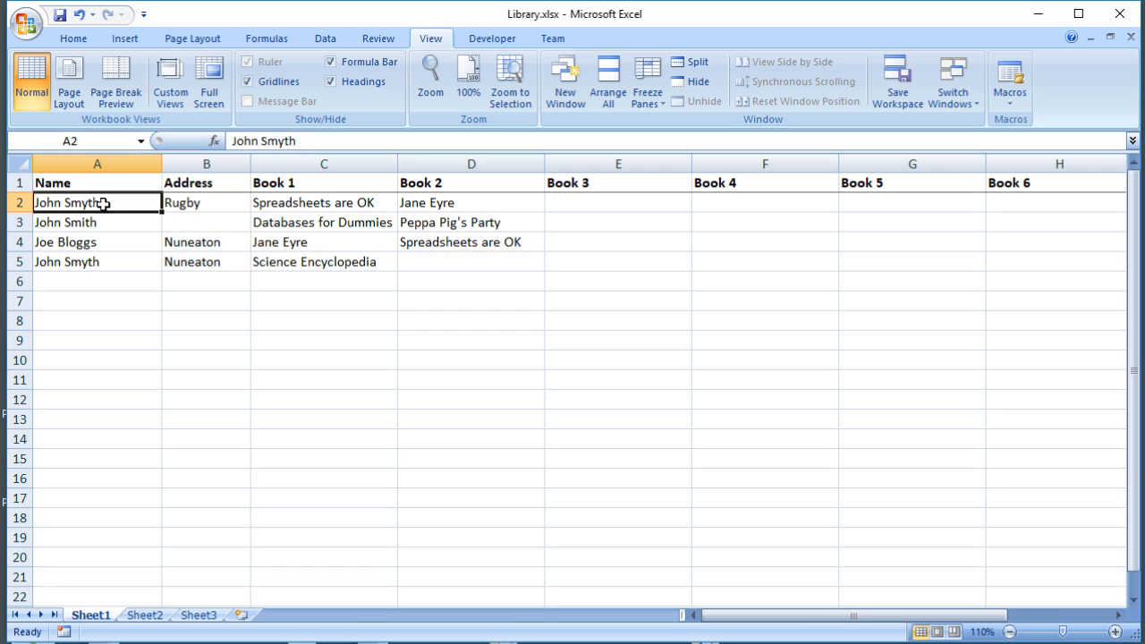
{"action": "left_click", "coordinate": [97, 222]}
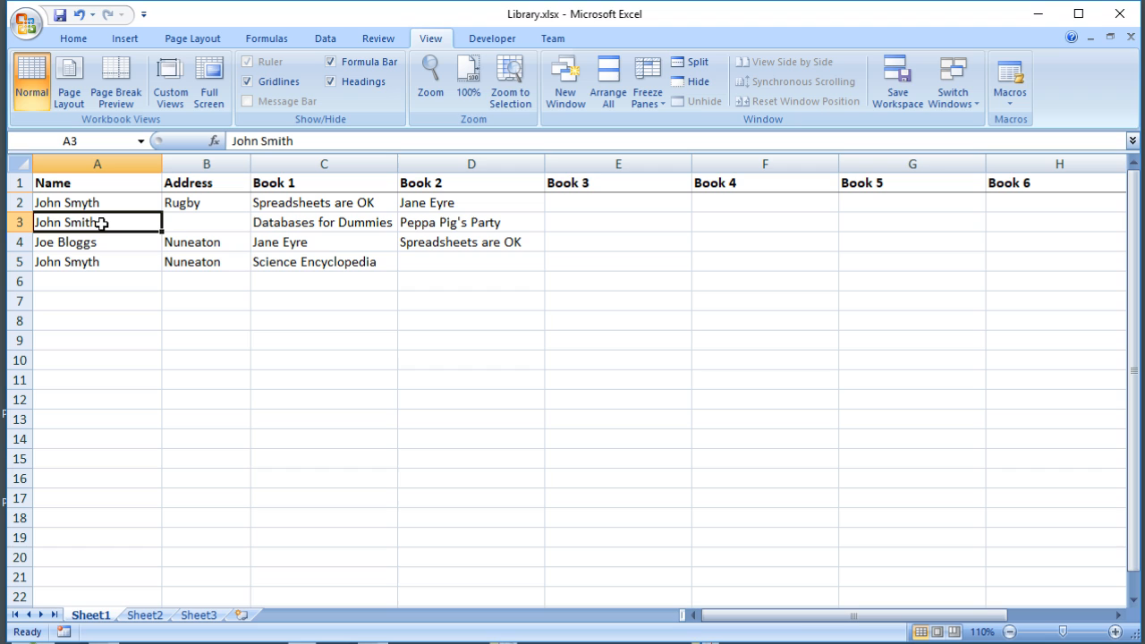
{"action": "left_click", "coordinate": [206, 202]}
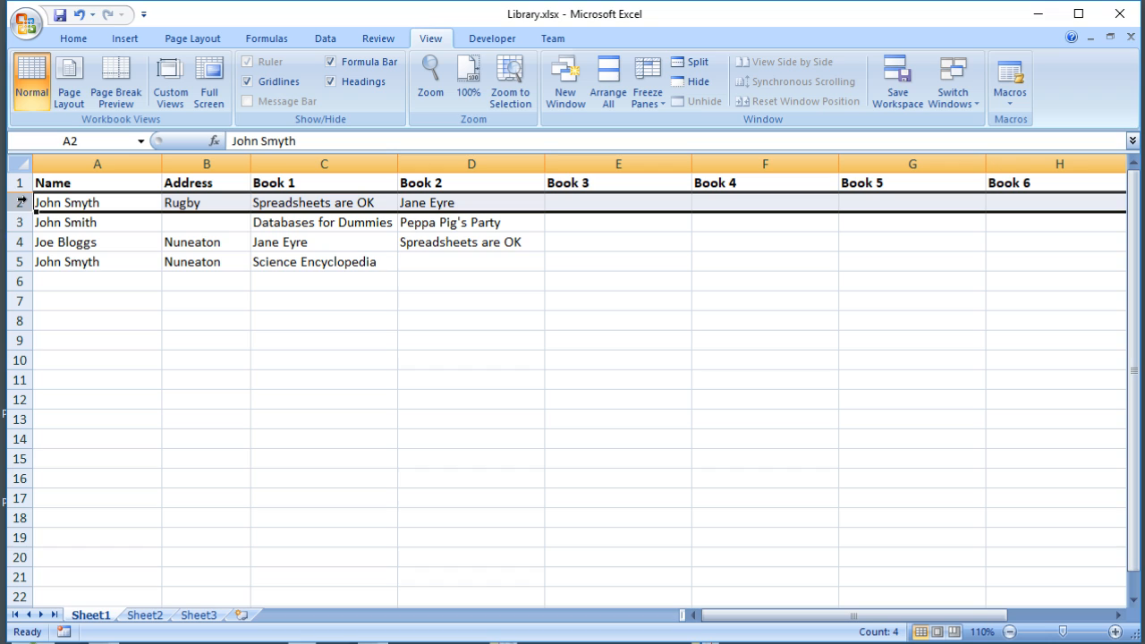
{"action": "left_click", "coordinate": [97, 261]}
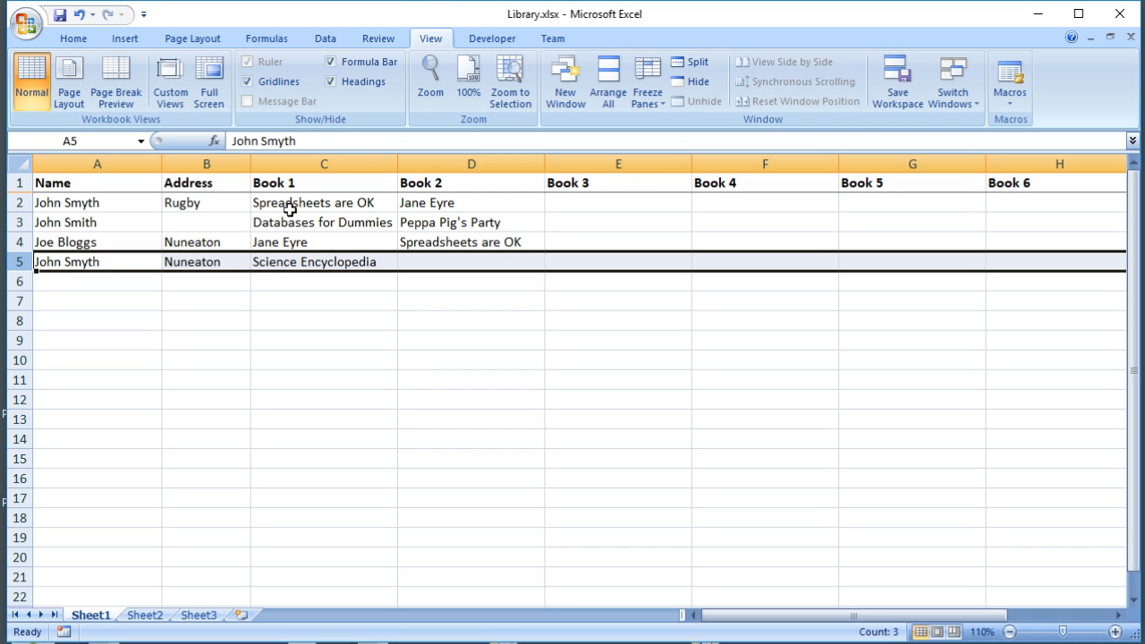
{"action": "left_click", "coordinate": [324, 242]}
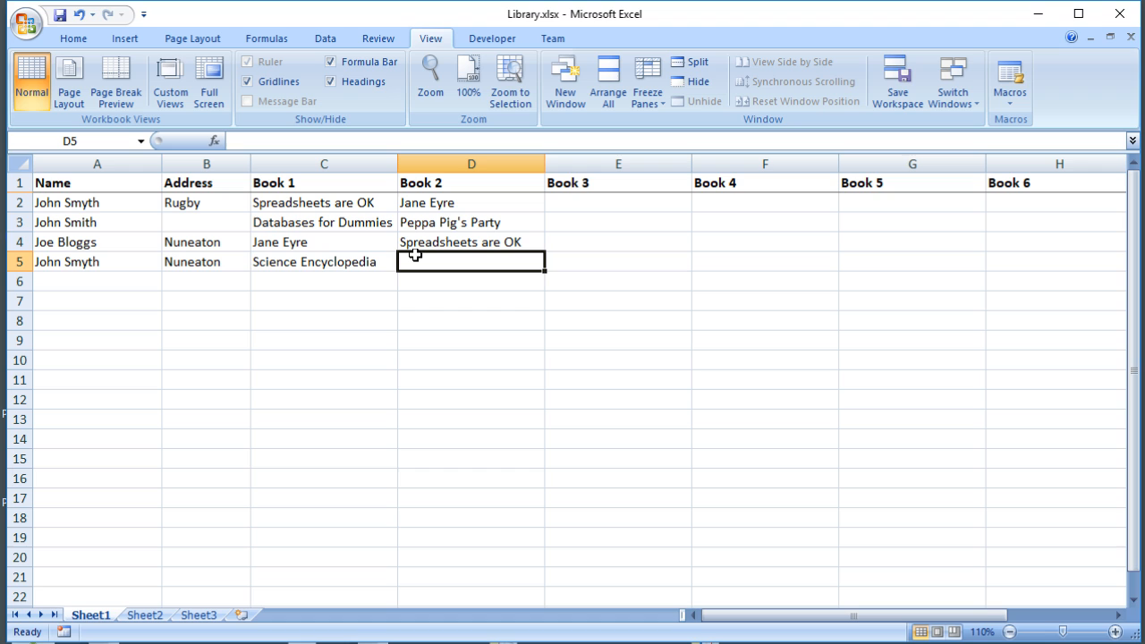
{"action": "mouse_move", "coordinate": [73, 195]}
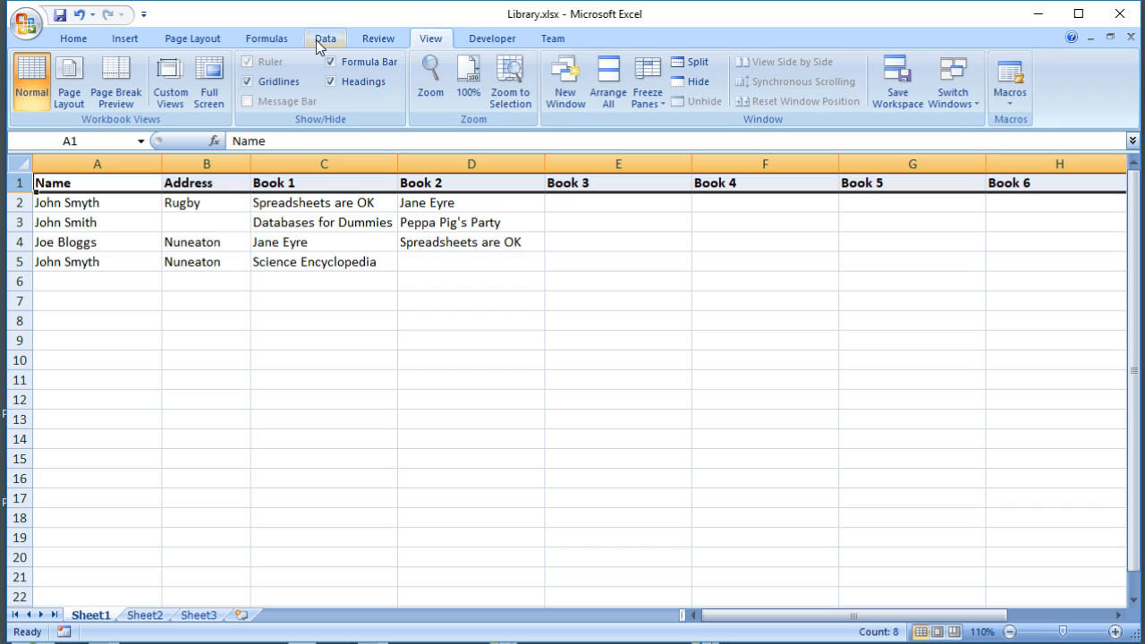
{"action": "left_click", "coordinate": [325, 38]}
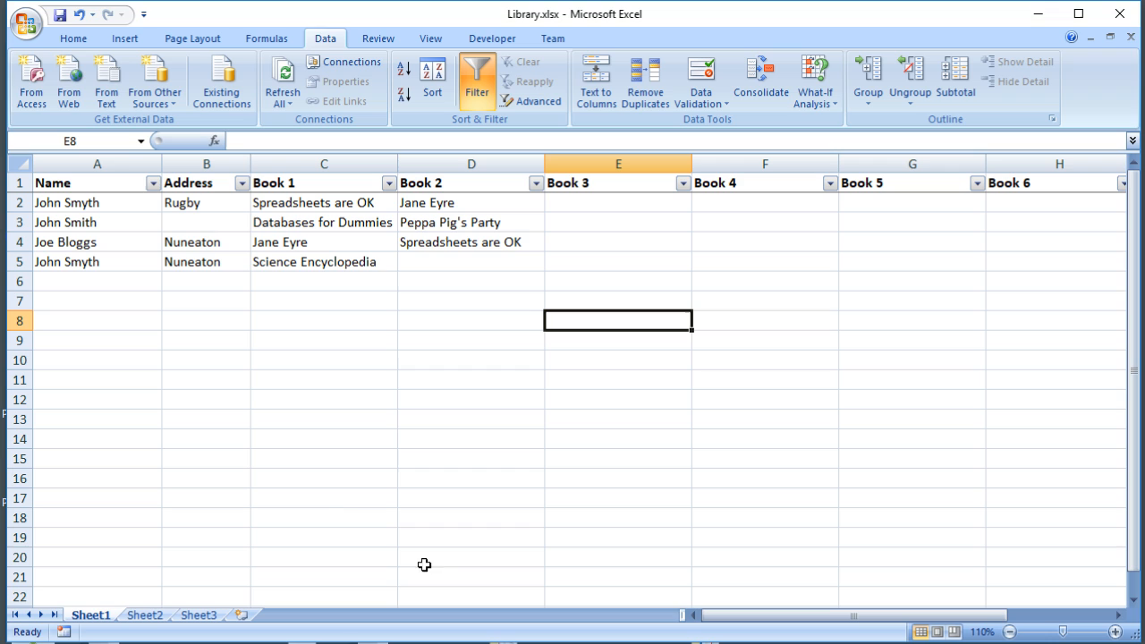
{"action": "mouse_move", "coordinate": [333, 519]}
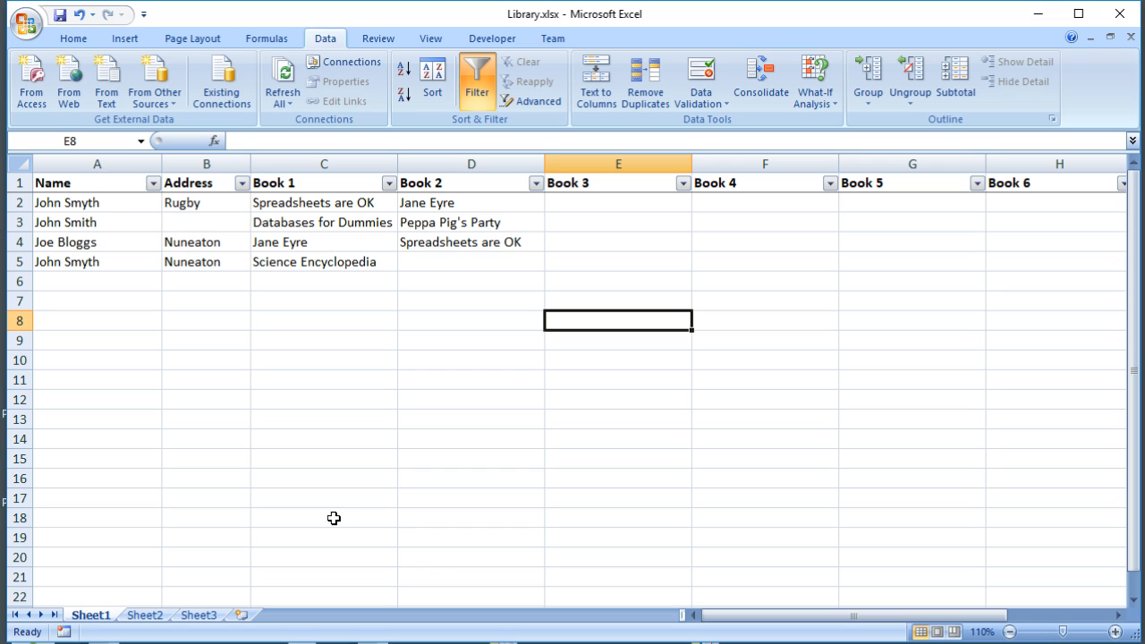
{"action": "mouse_move", "coordinate": [226, 366]}
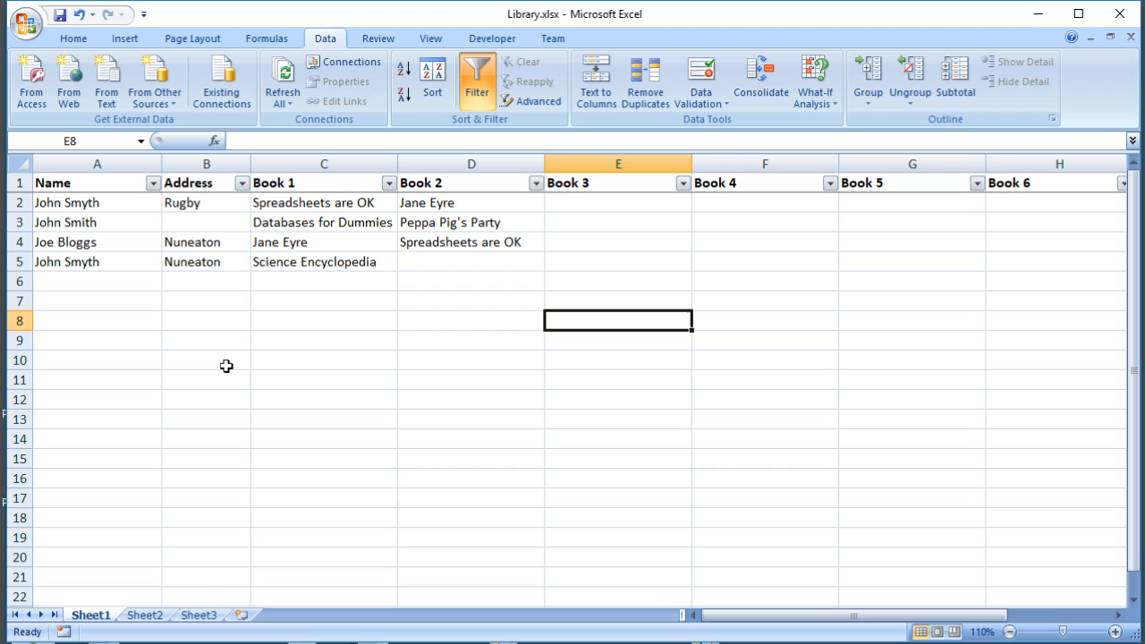
{"action": "left_click", "coordinate": [152, 182]}
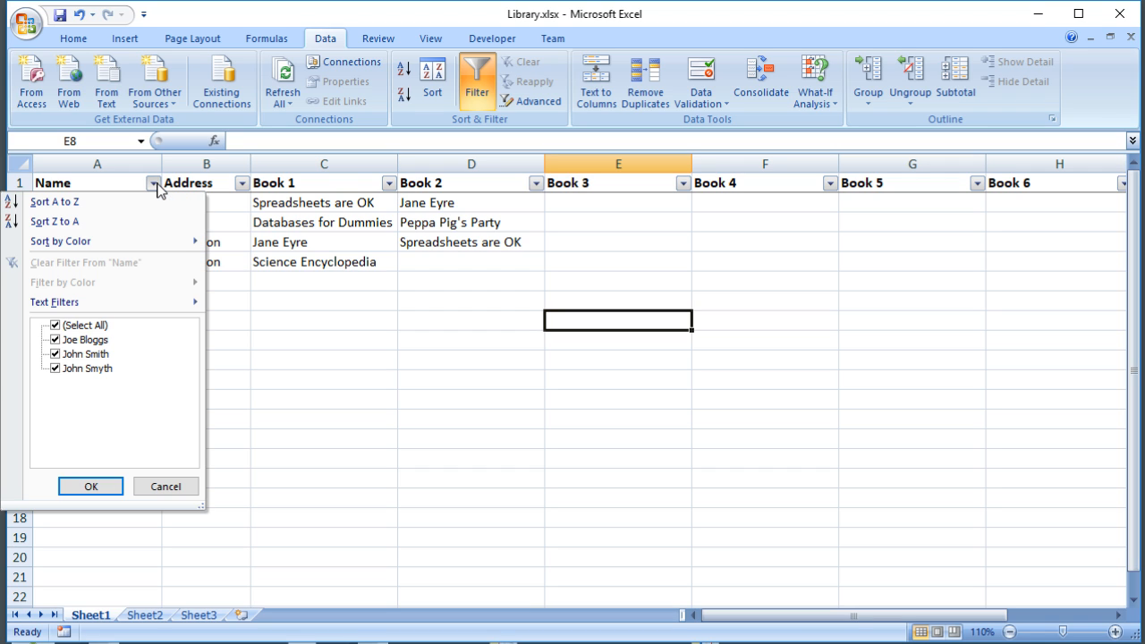
{"action": "left_click", "coordinate": [54, 325]}
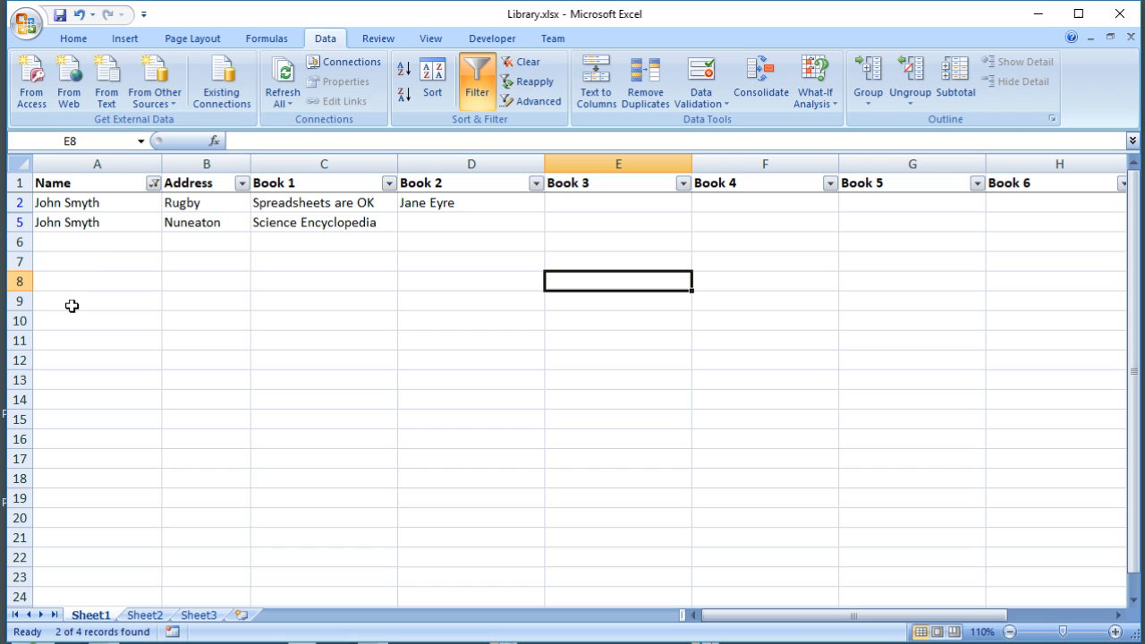
{"action": "left_click", "coordinate": [153, 183]}
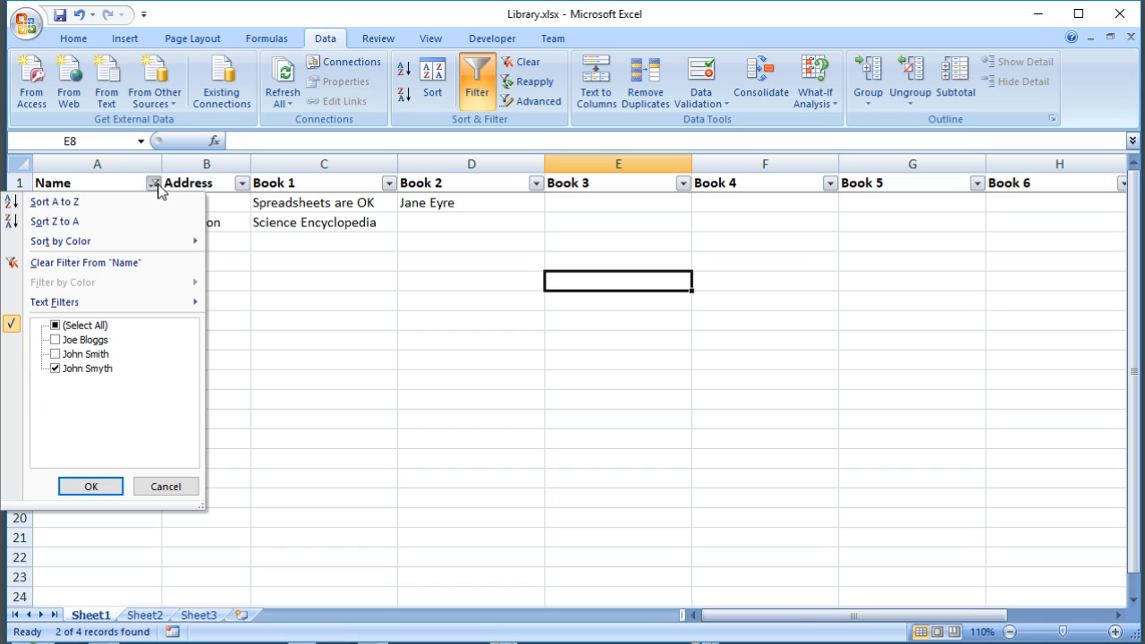
{"action": "left_click", "coordinate": [55, 325]}
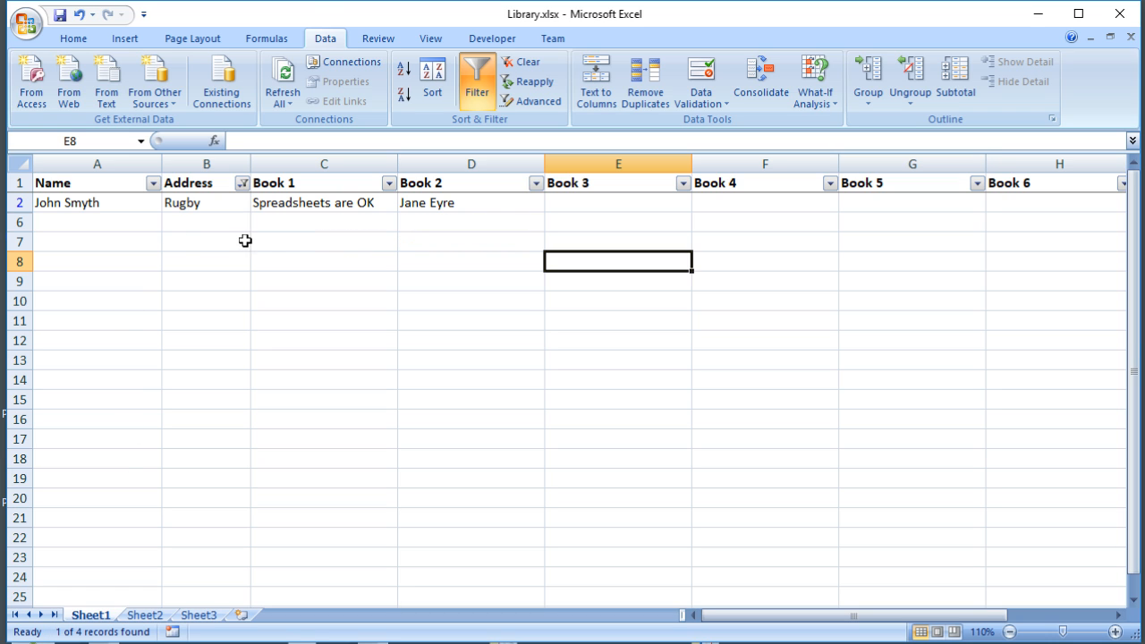
{"action": "left_click", "coordinate": [242, 183]}
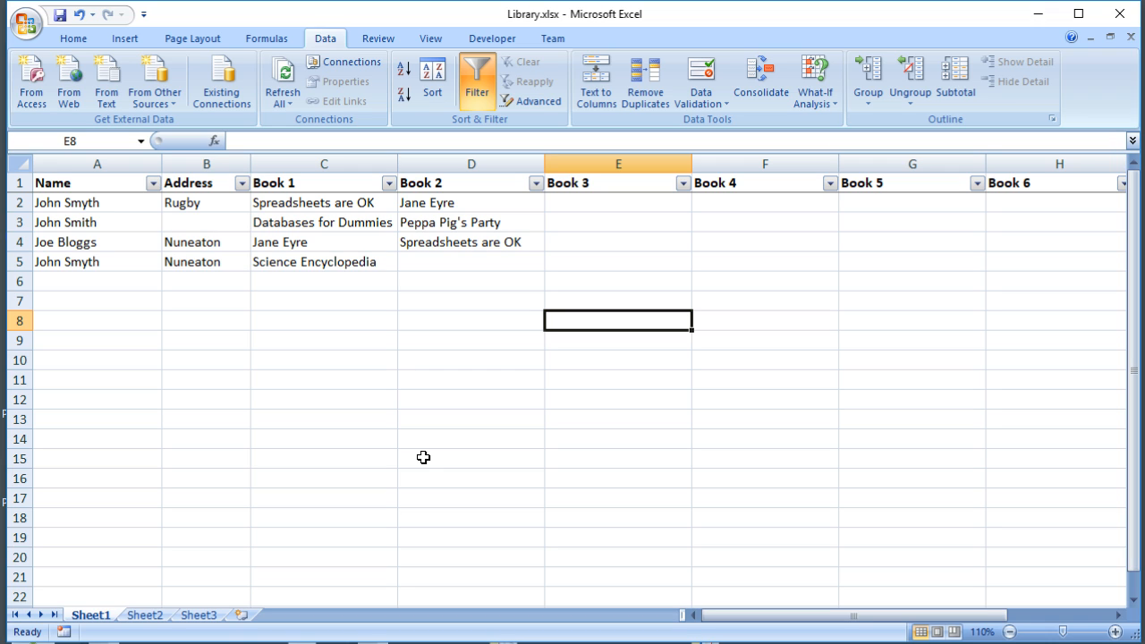
{"action": "mouse_move", "coordinate": [382, 412]}
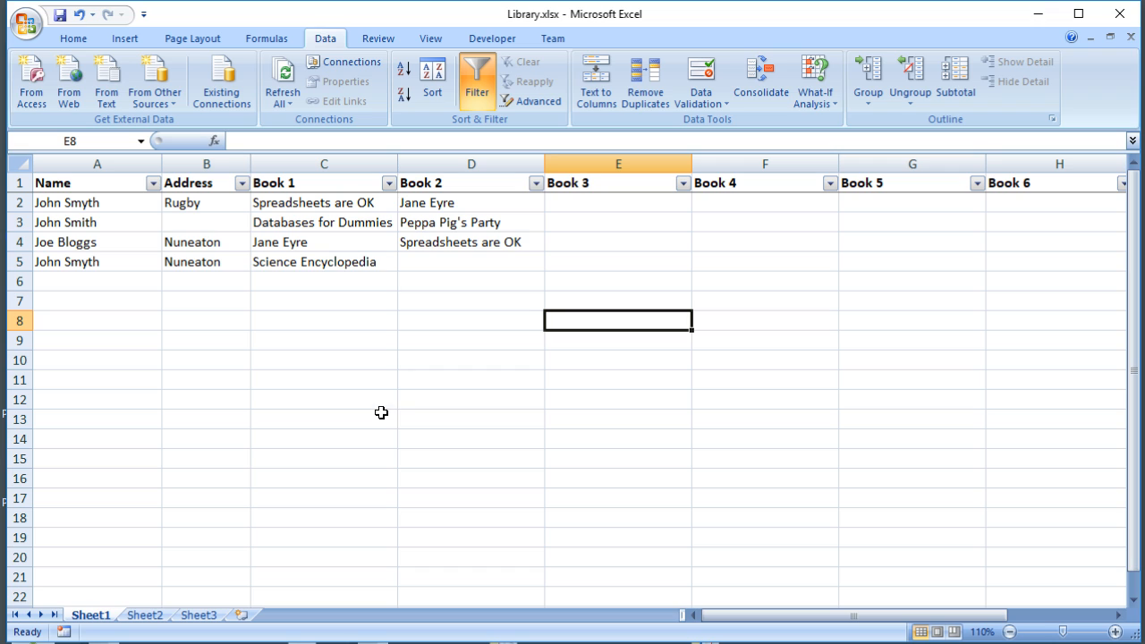
{"action": "mouse_move", "coordinate": [382, 372]}
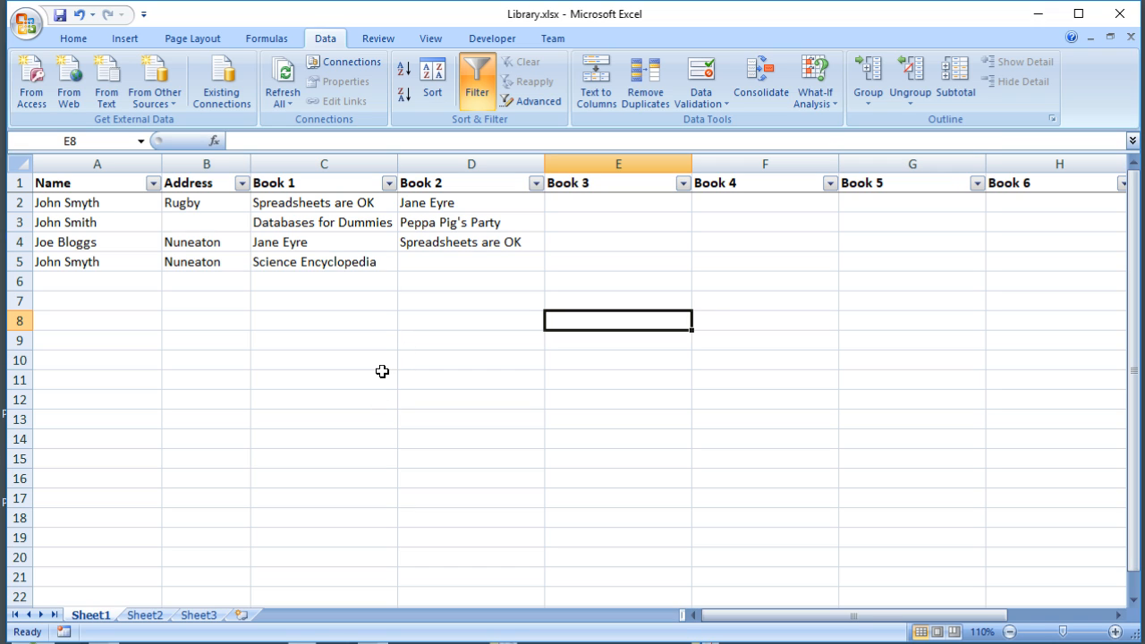
{"action": "mouse_move", "coordinate": [509, 195]}
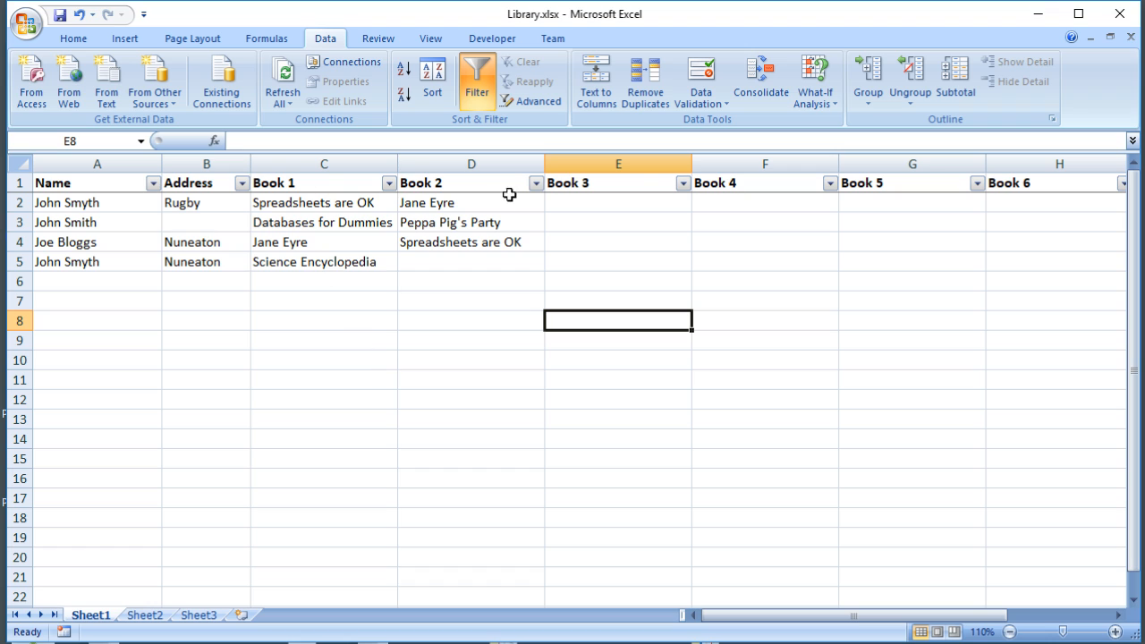
{"action": "mouse_move", "coordinate": [738, 237]}
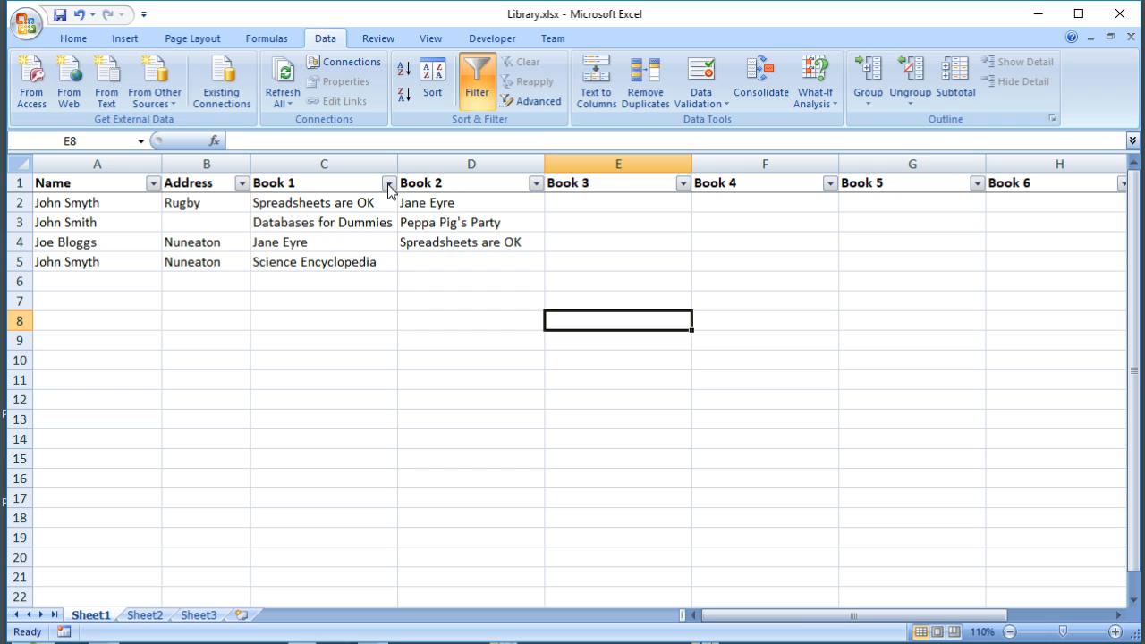
- Filter Book 1 to only Jane Eyre, then reselect every title to show all rows
{"action": "left_click", "coordinate": [389, 182]}
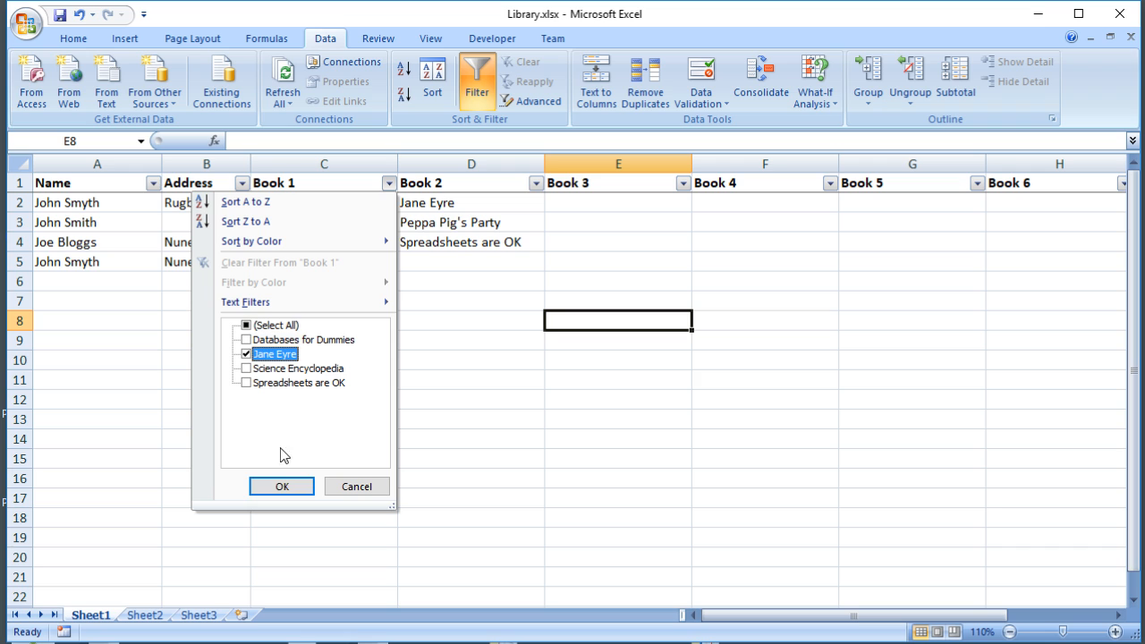
{"action": "left_click", "coordinate": [281, 486]}
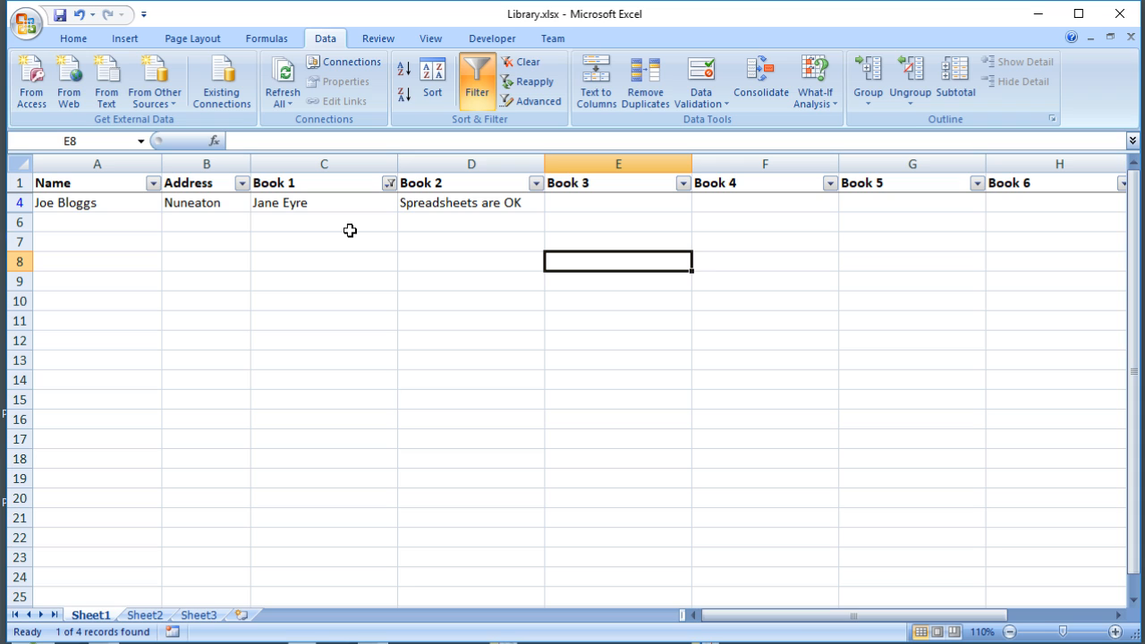
{"action": "left_click", "coordinate": [388, 182]}
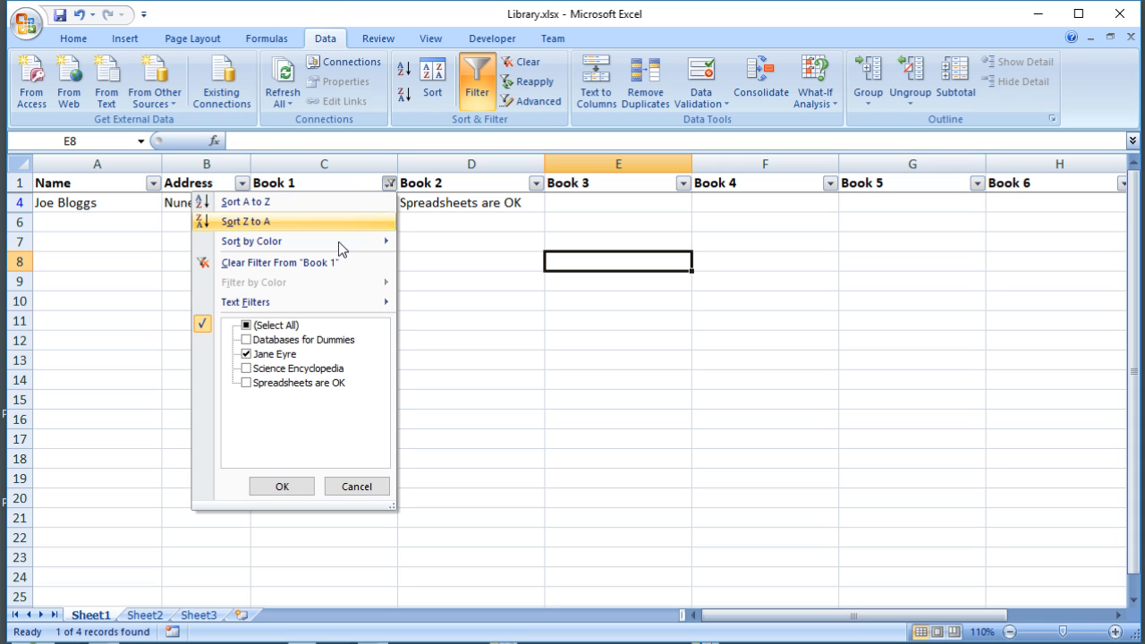
{"action": "left_click", "coordinate": [246, 325]}
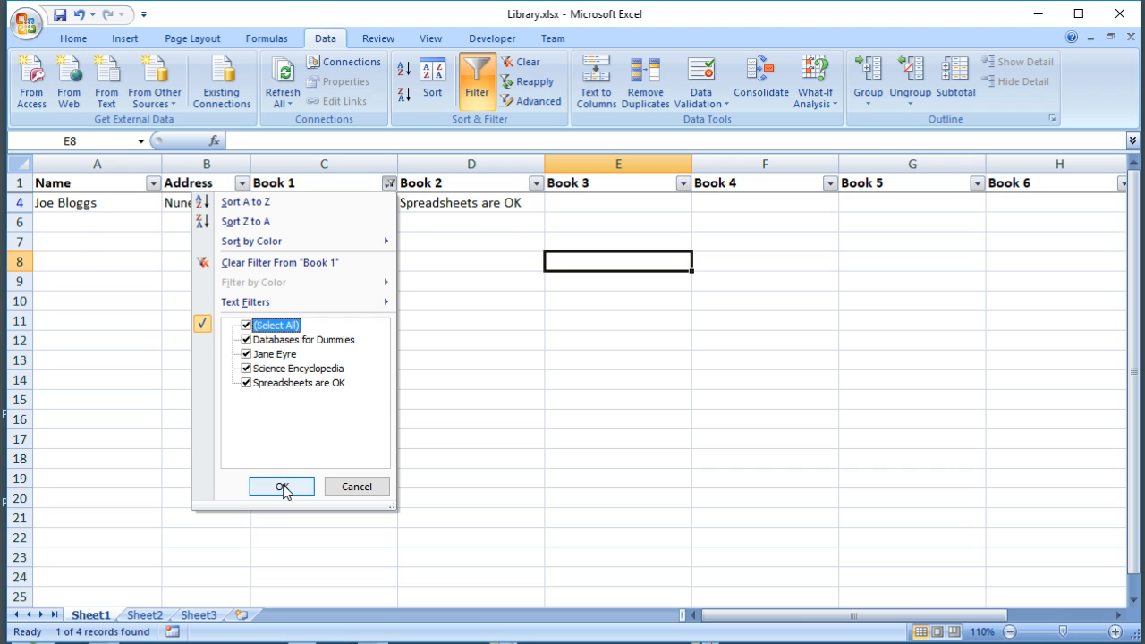
{"action": "left_click", "coordinate": [282, 486]}
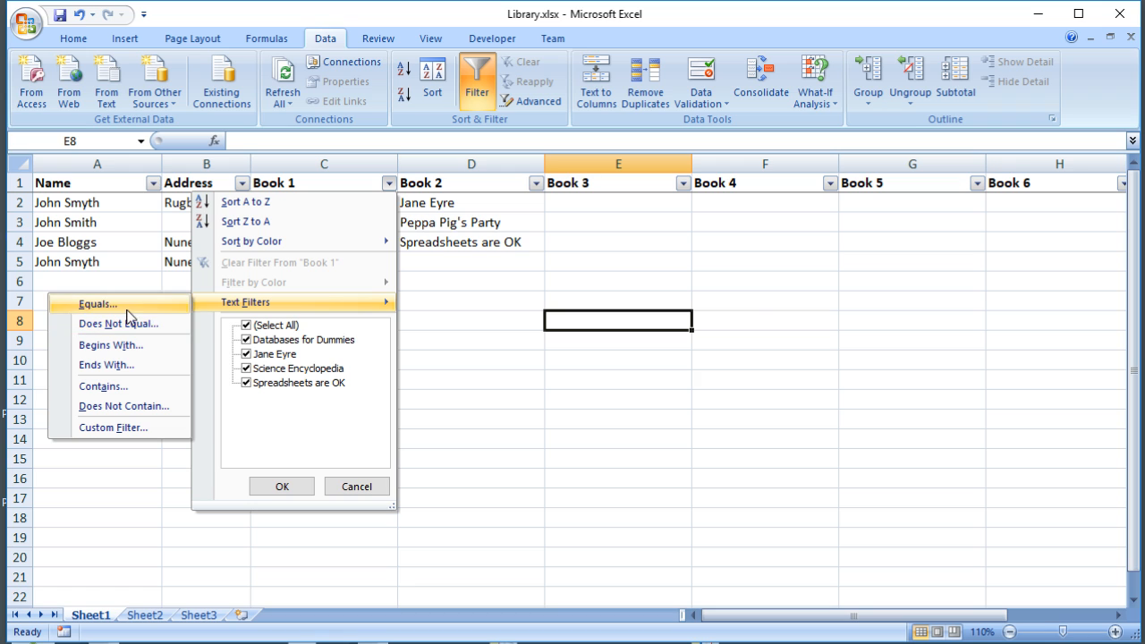
- Draft a Book 1 equals 'Jane Eyre' condition with Or, then cancel the Custom AutoFilter
{"action": "left_click", "coordinate": [98, 303]}
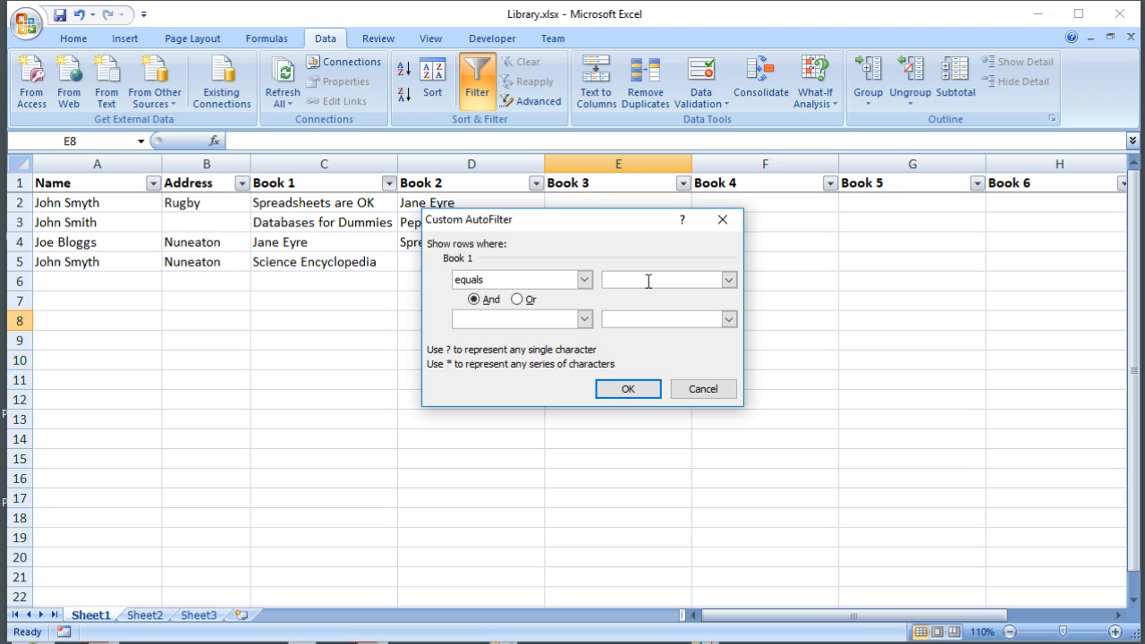
{"action": "type", "text": "Jane"}
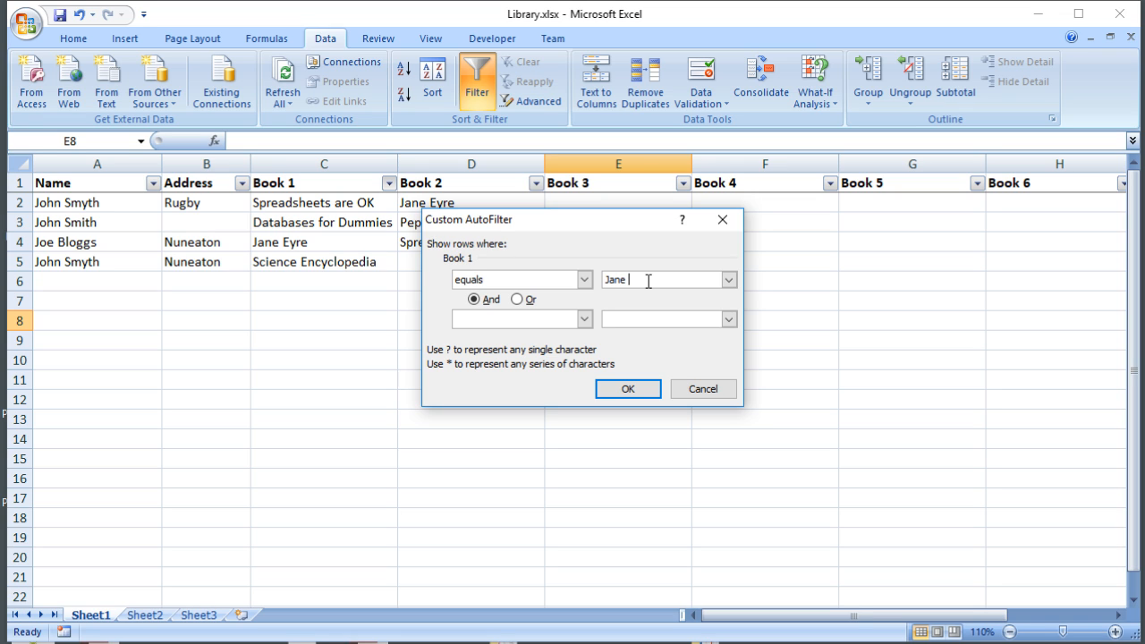
{"action": "type", "text": "Eyre"}
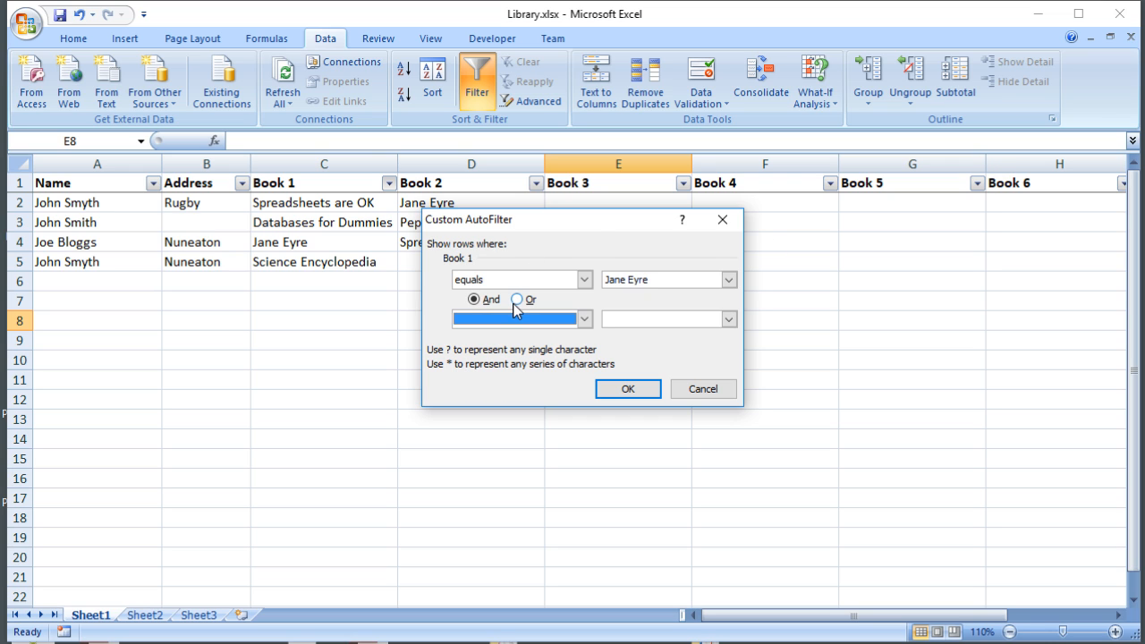
{"action": "left_click", "coordinate": [585, 319]}
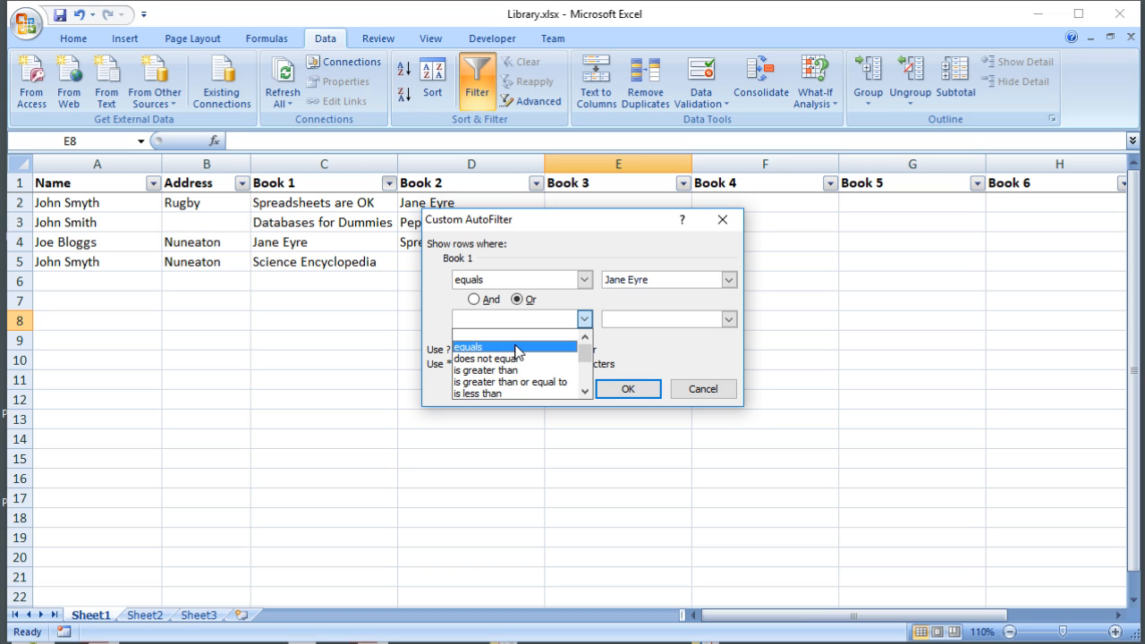
{"action": "left_click", "coordinate": [702, 389]}
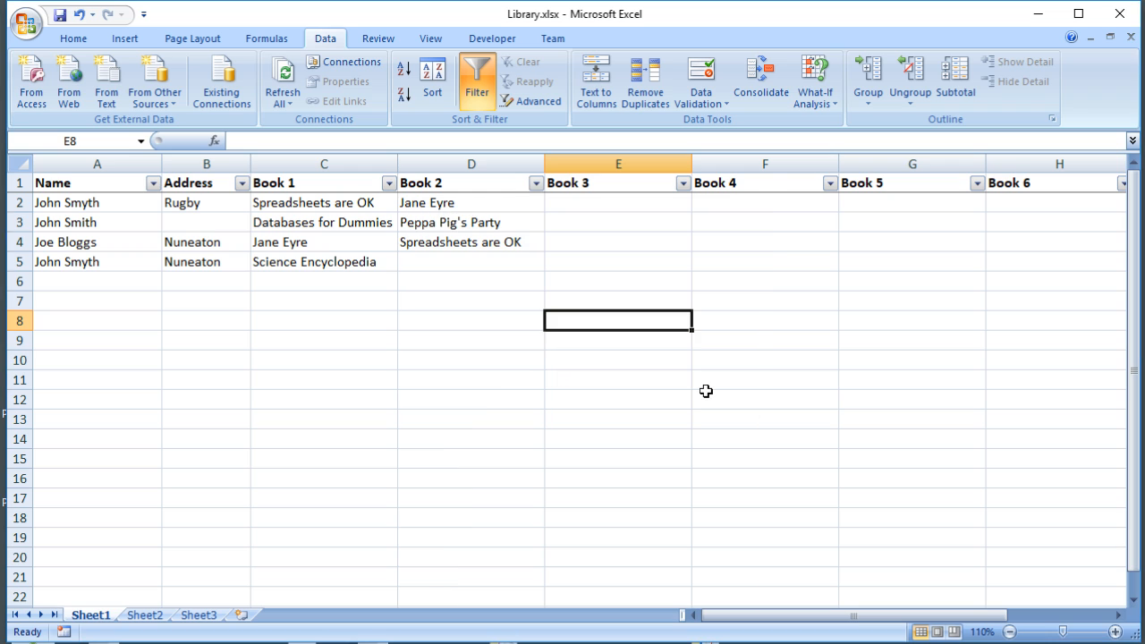
{"action": "left_click", "coordinate": [472, 261]}
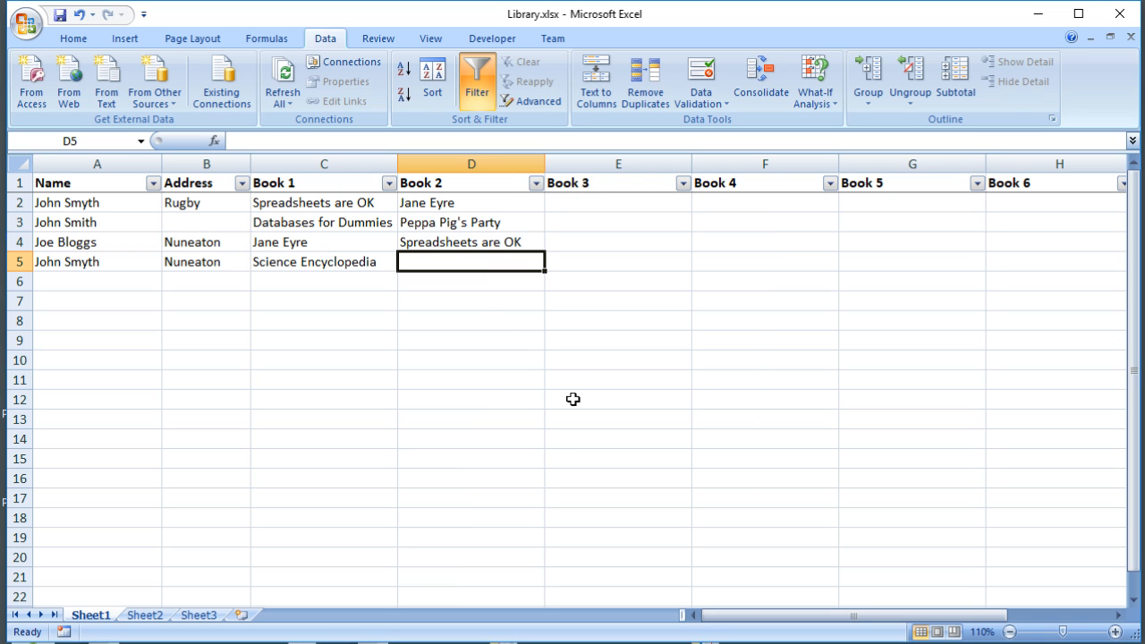